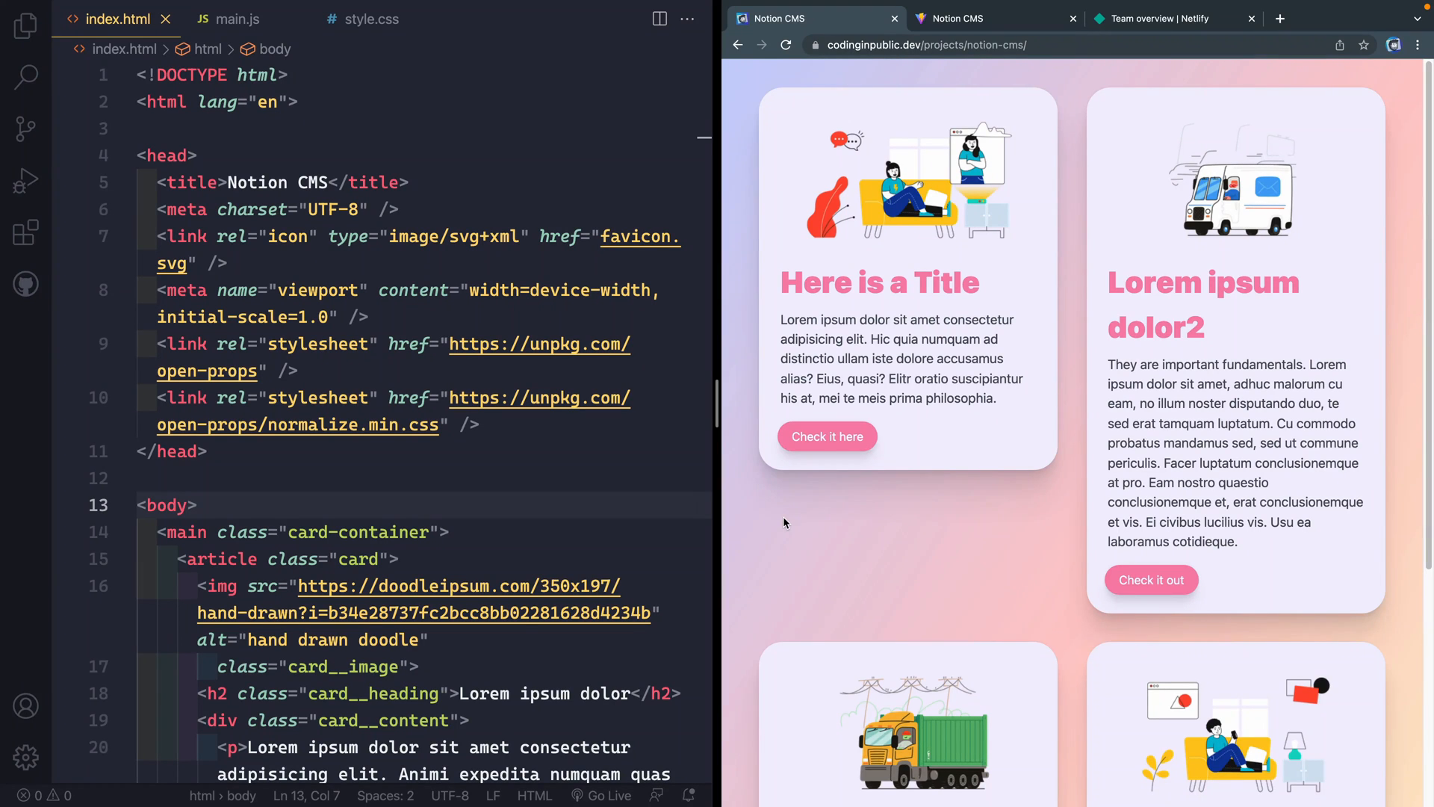
pyautogui.moveTo(484, 528)
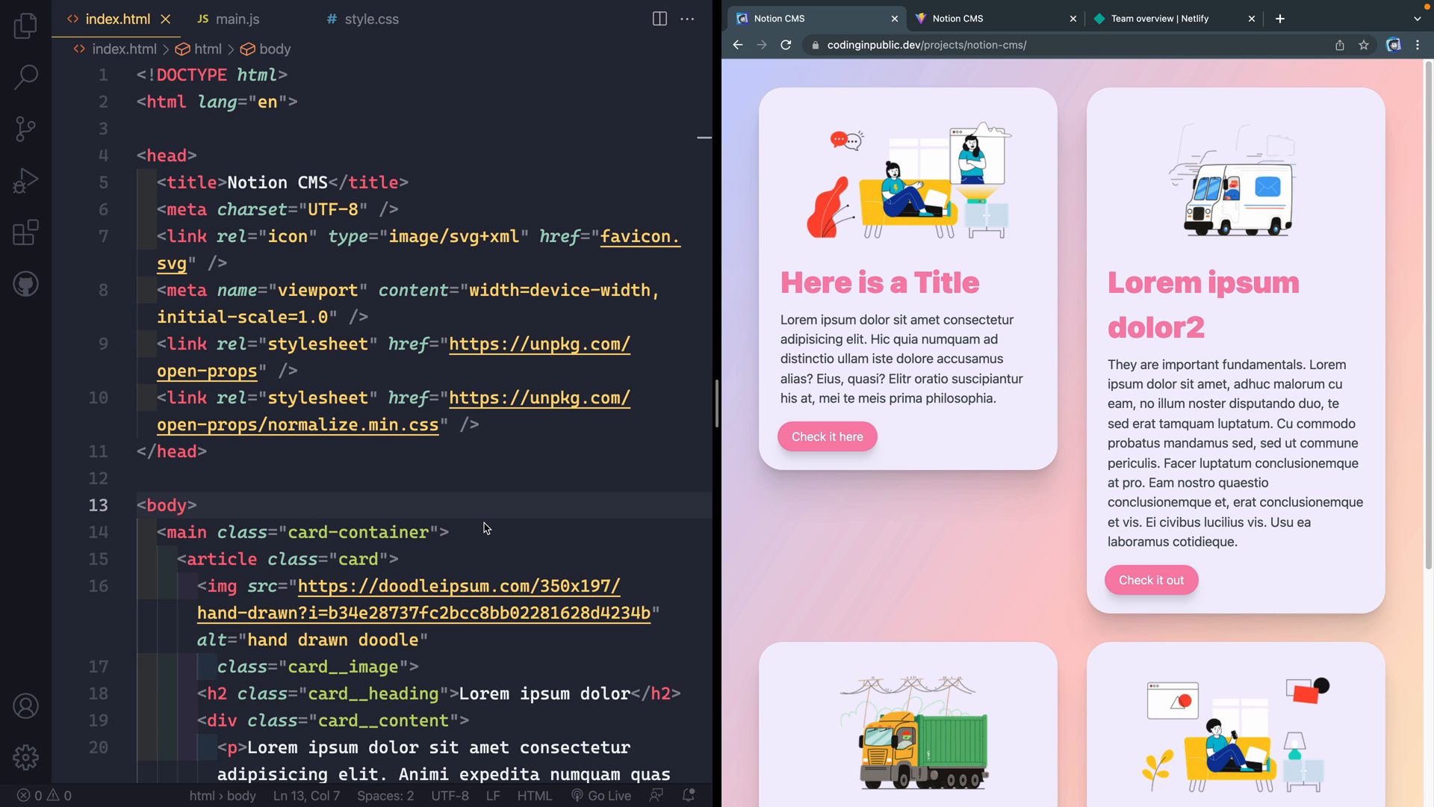
pyautogui.moveTo(1161, 477)
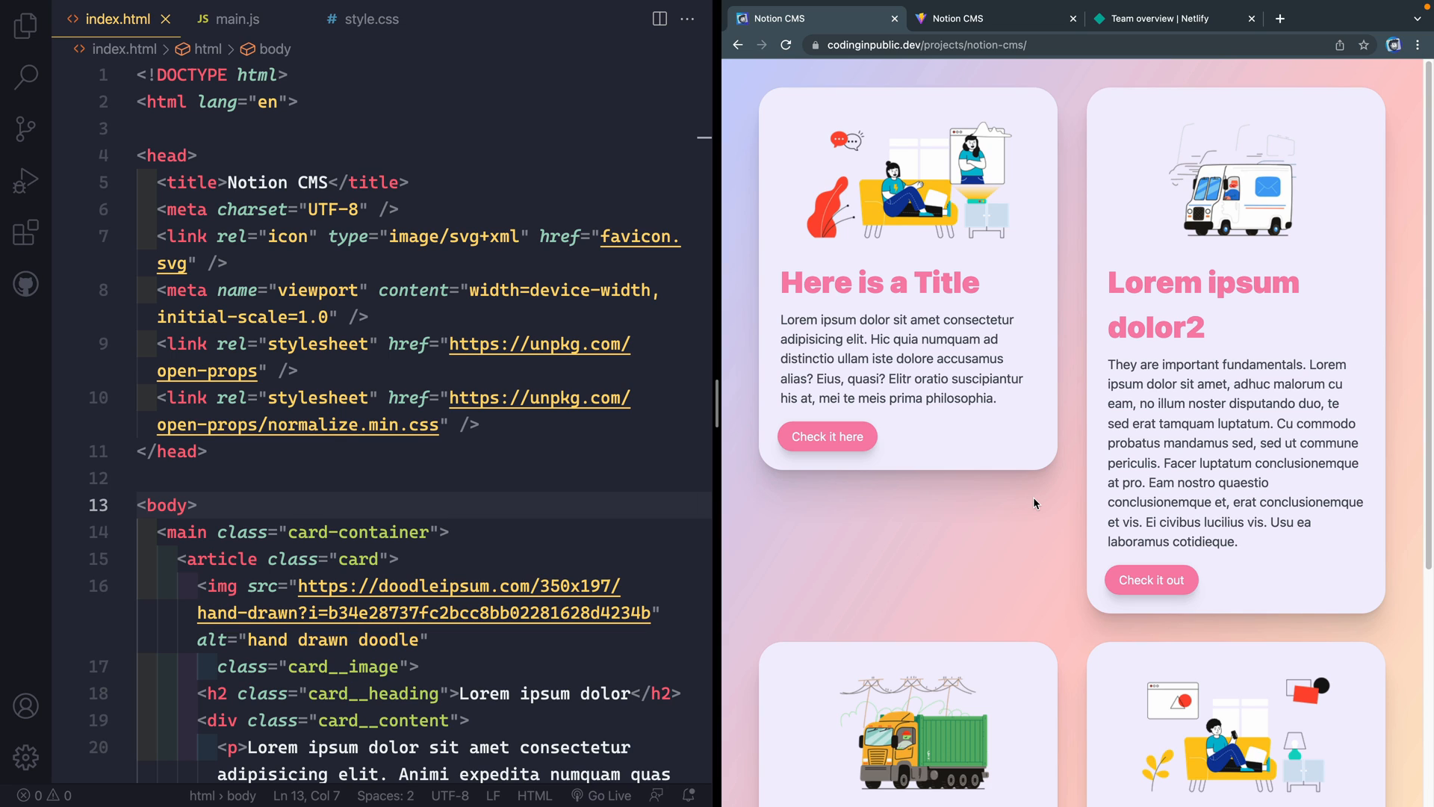
pyautogui.moveTo(1021, 466)
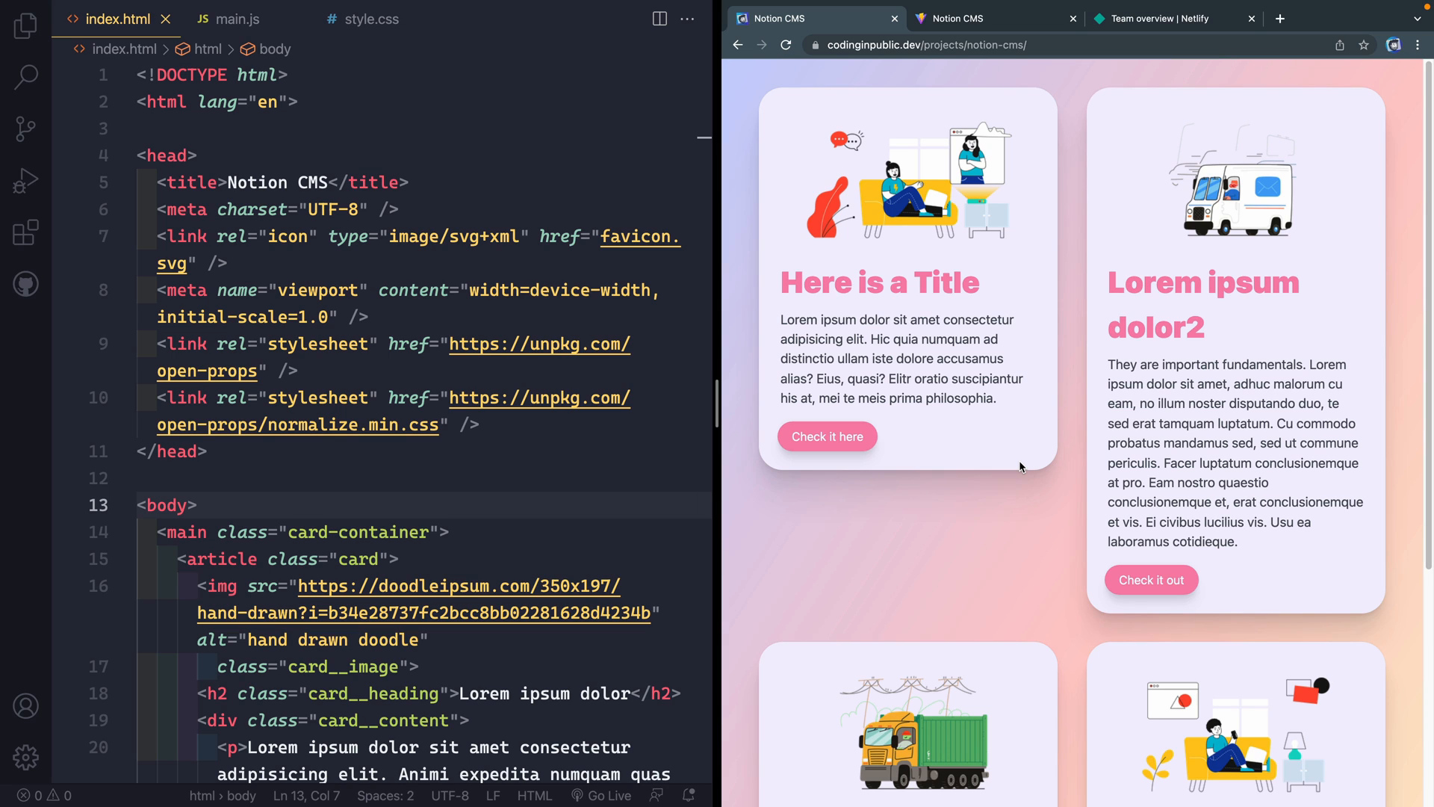
pyautogui.moveTo(1003, 475)
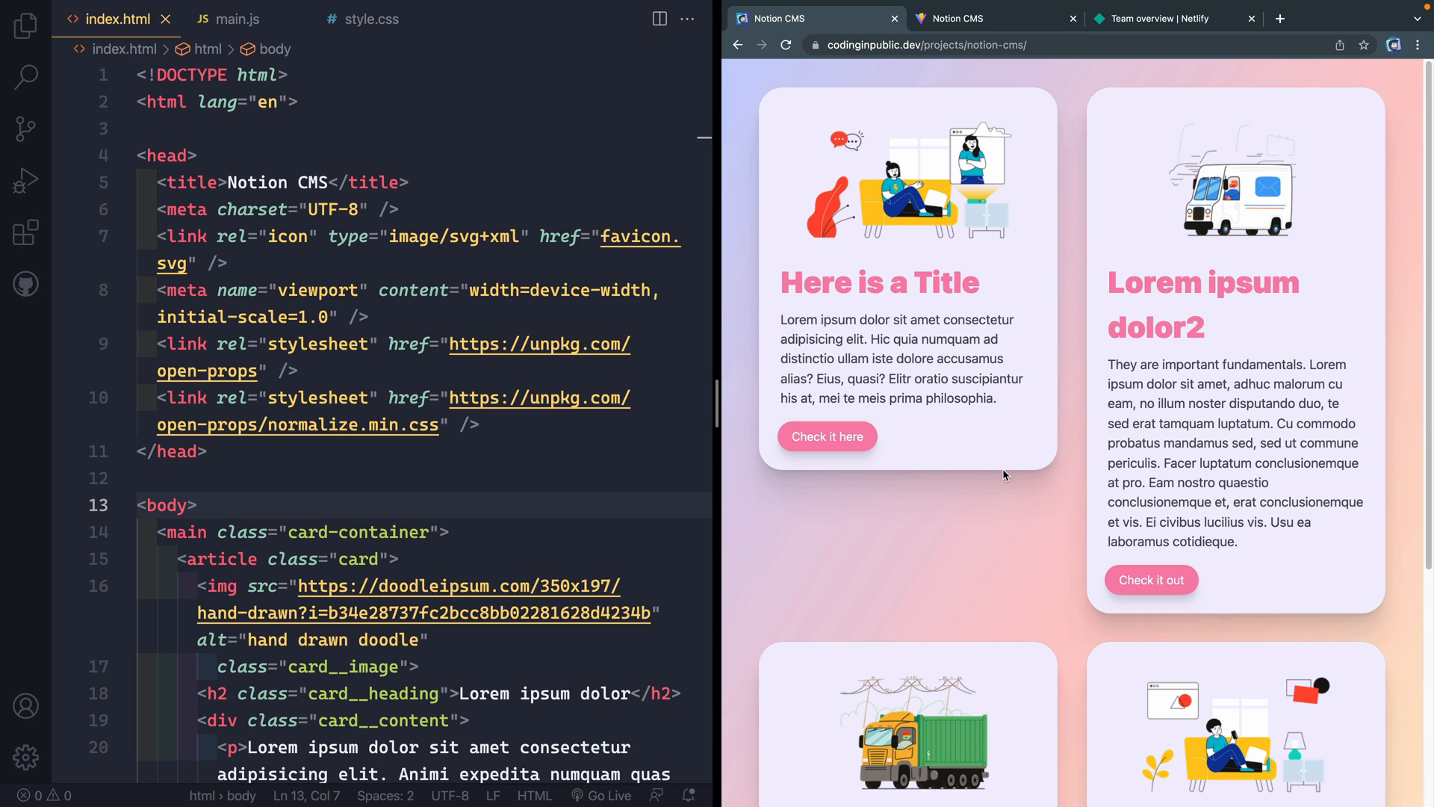
pyautogui.moveTo(996, 466)
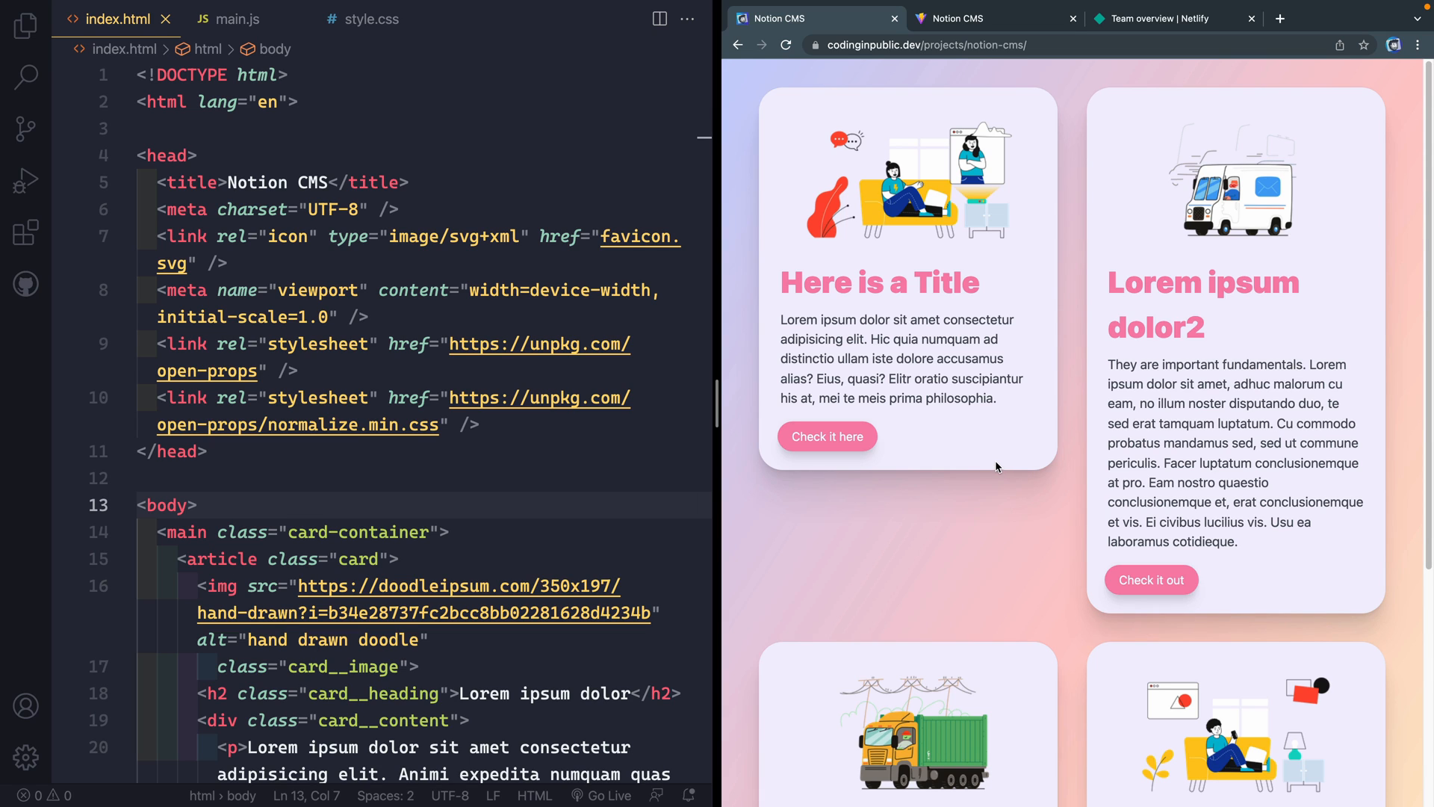
pyautogui.moveTo(986, 437)
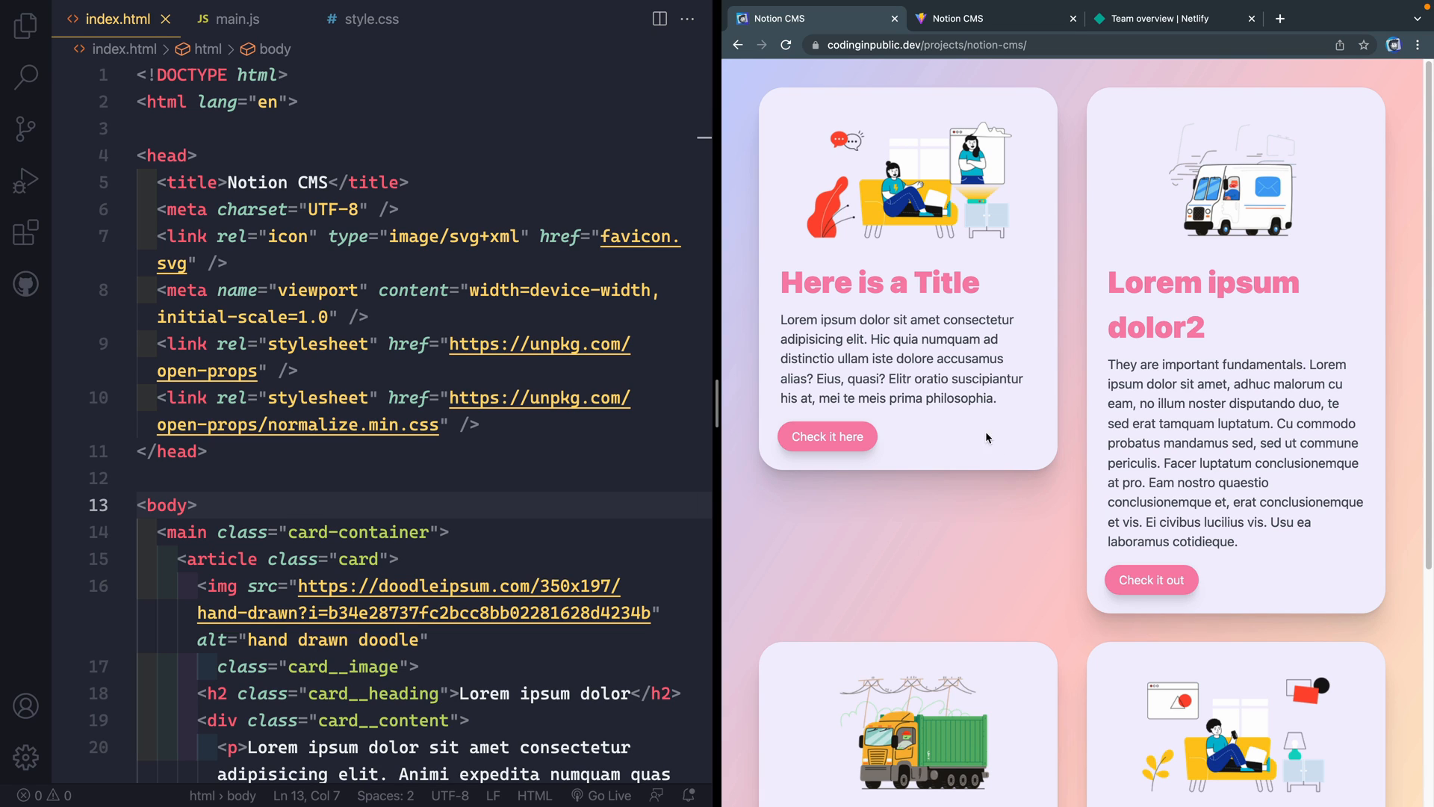
# Switch to the browser tab showing the Netlify team overview.
pyautogui.click(1170, 18)
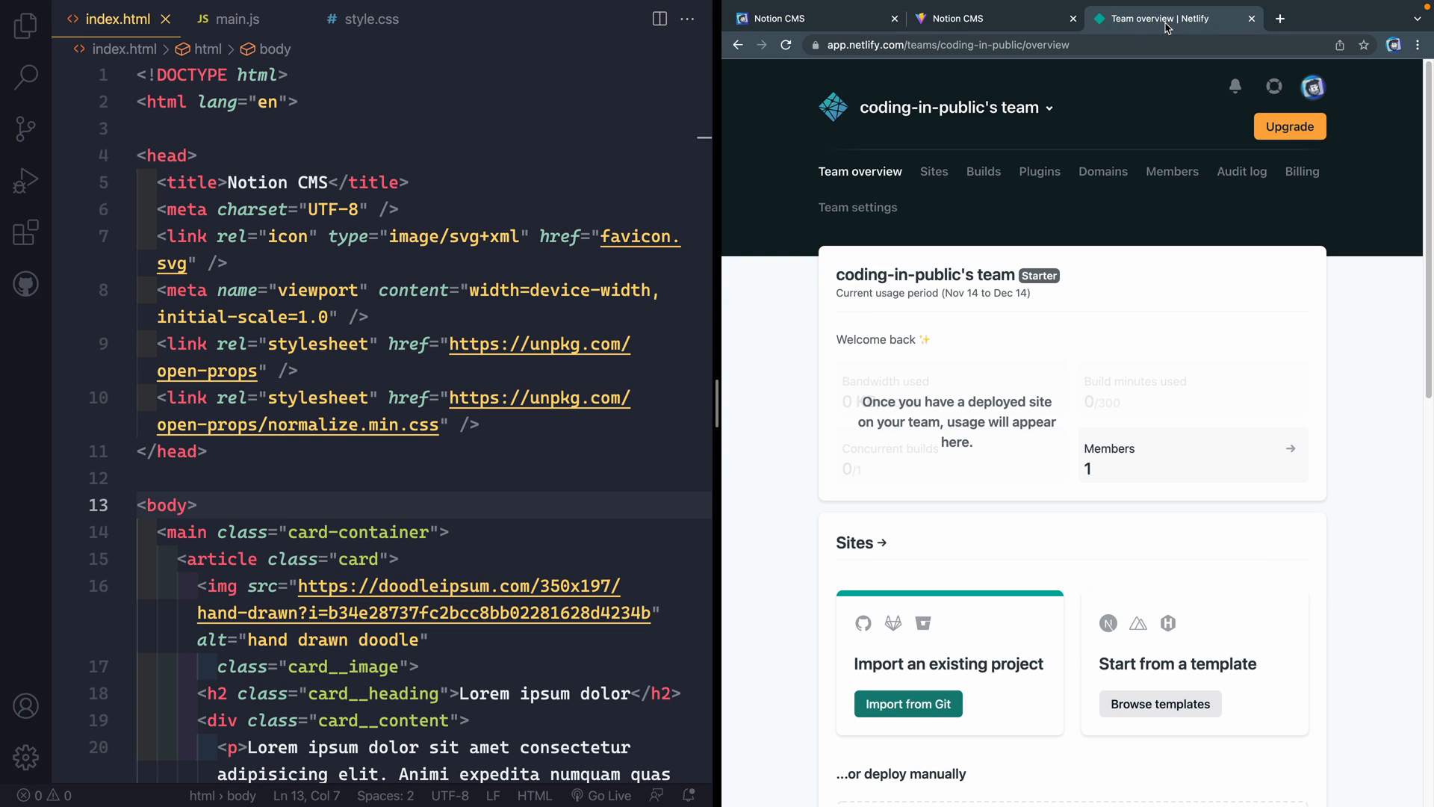
pyautogui.moveTo(1266, 326)
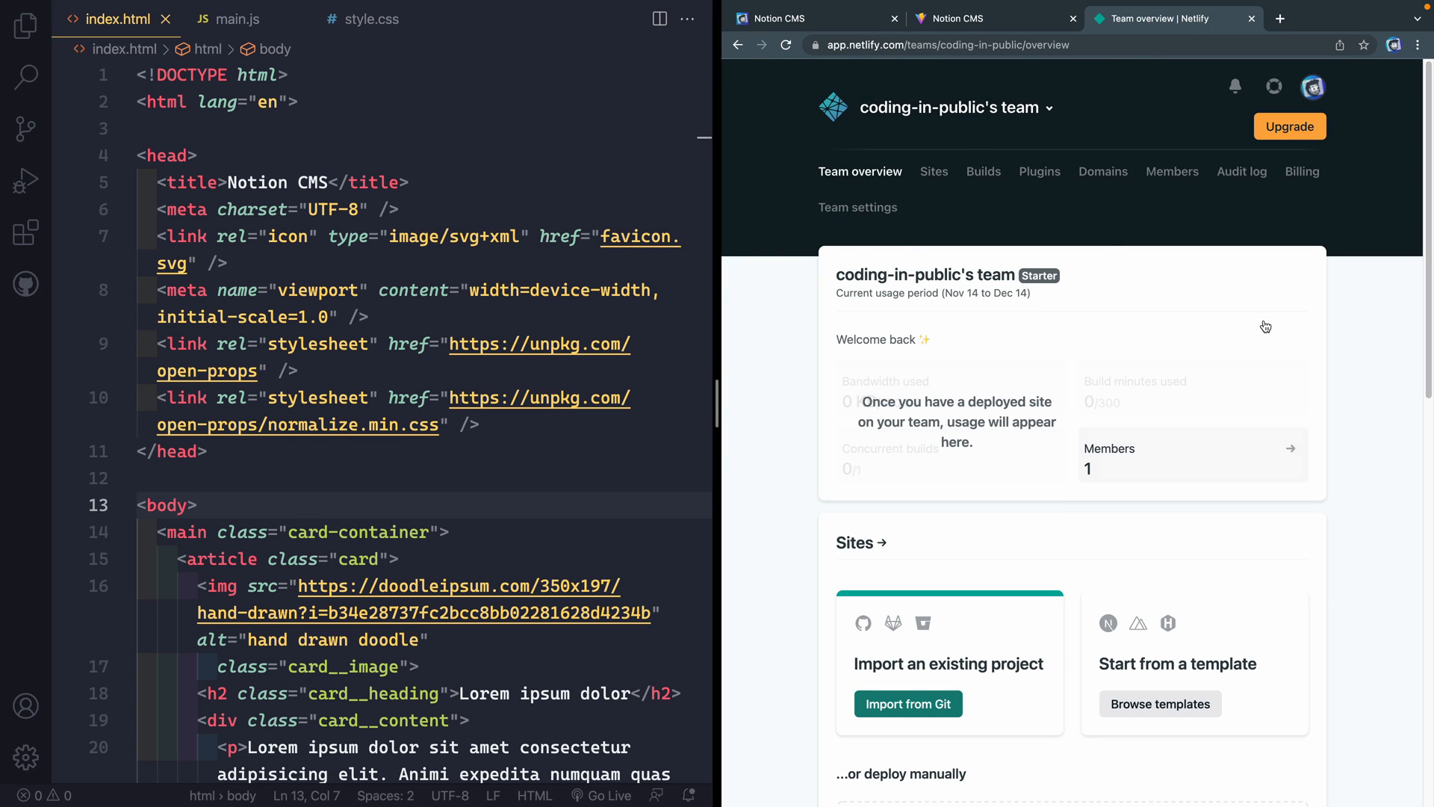
pyautogui.moveTo(1007, 495)
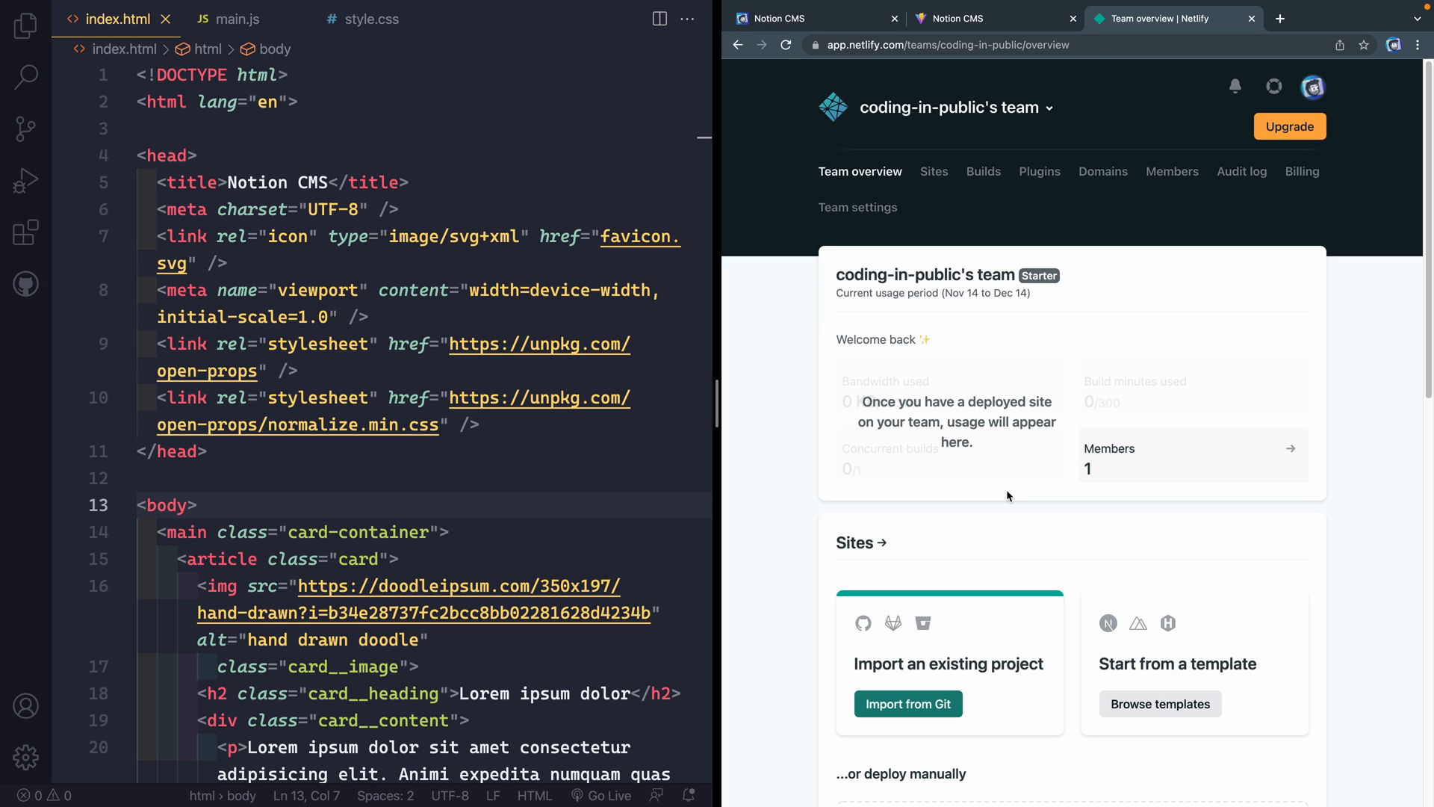
pyautogui.moveTo(1004, 501)
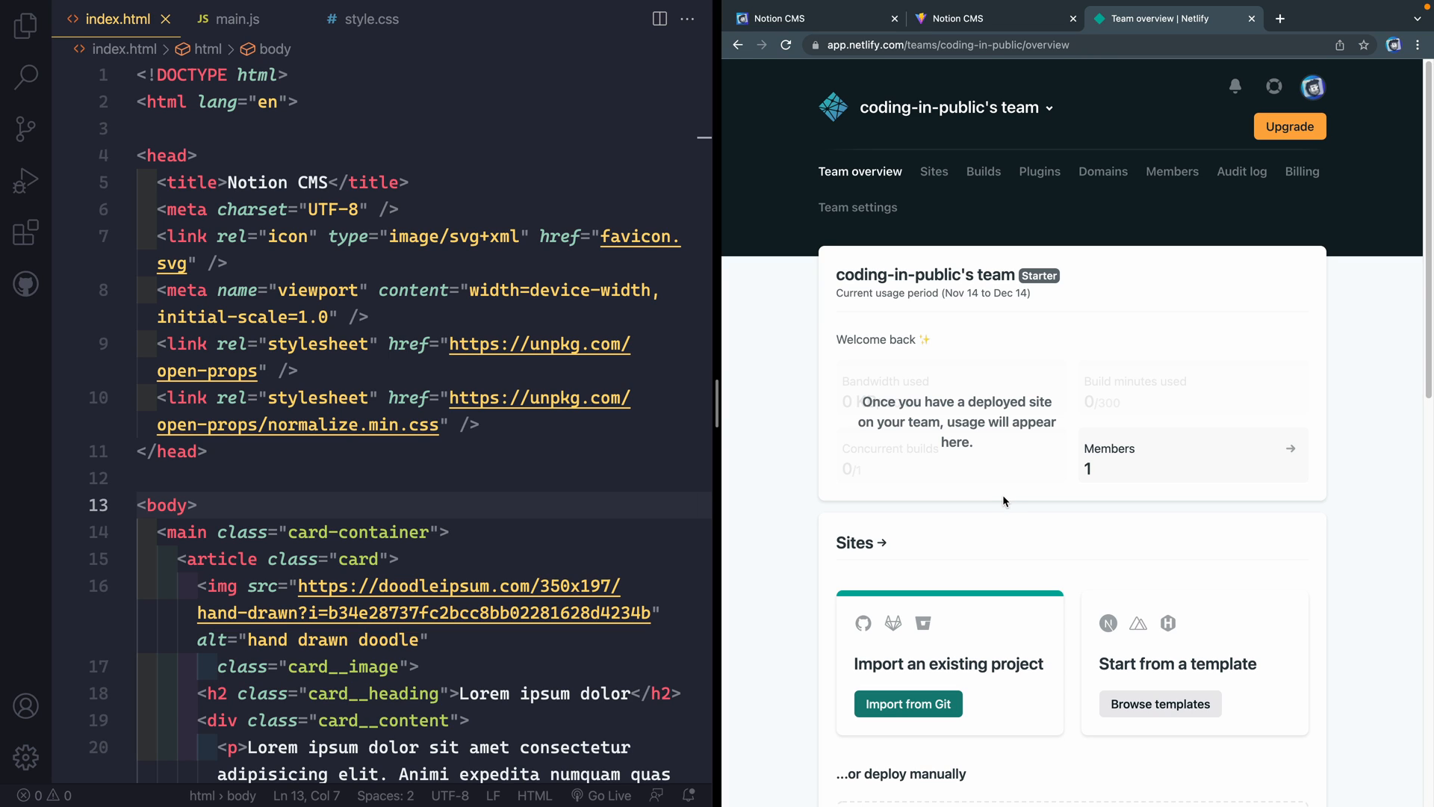
pyautogui.moveTo(876, 492)
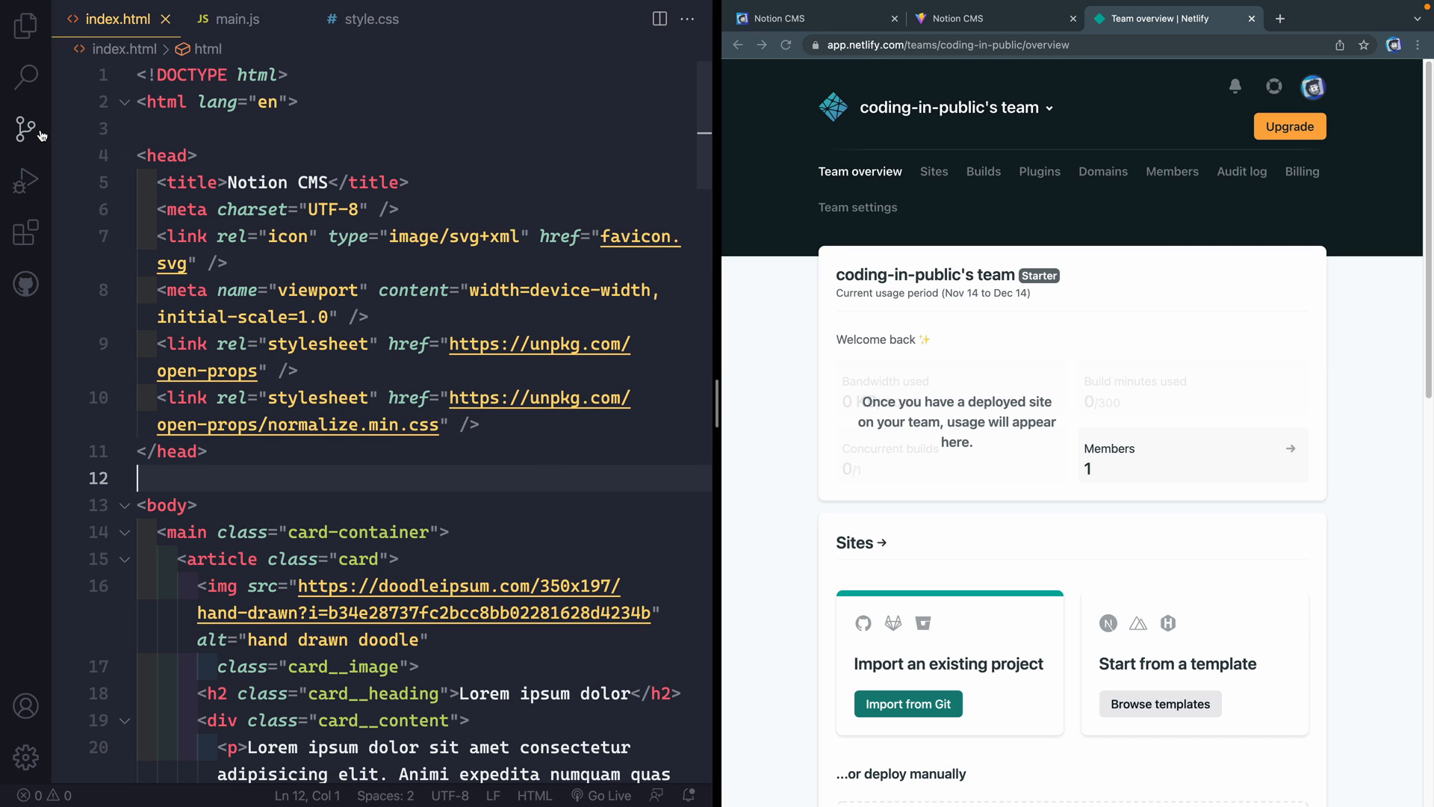
# Initialize a git repository and commit all seven project files with message 'init commit'.
pyautogui.click(26, 129)
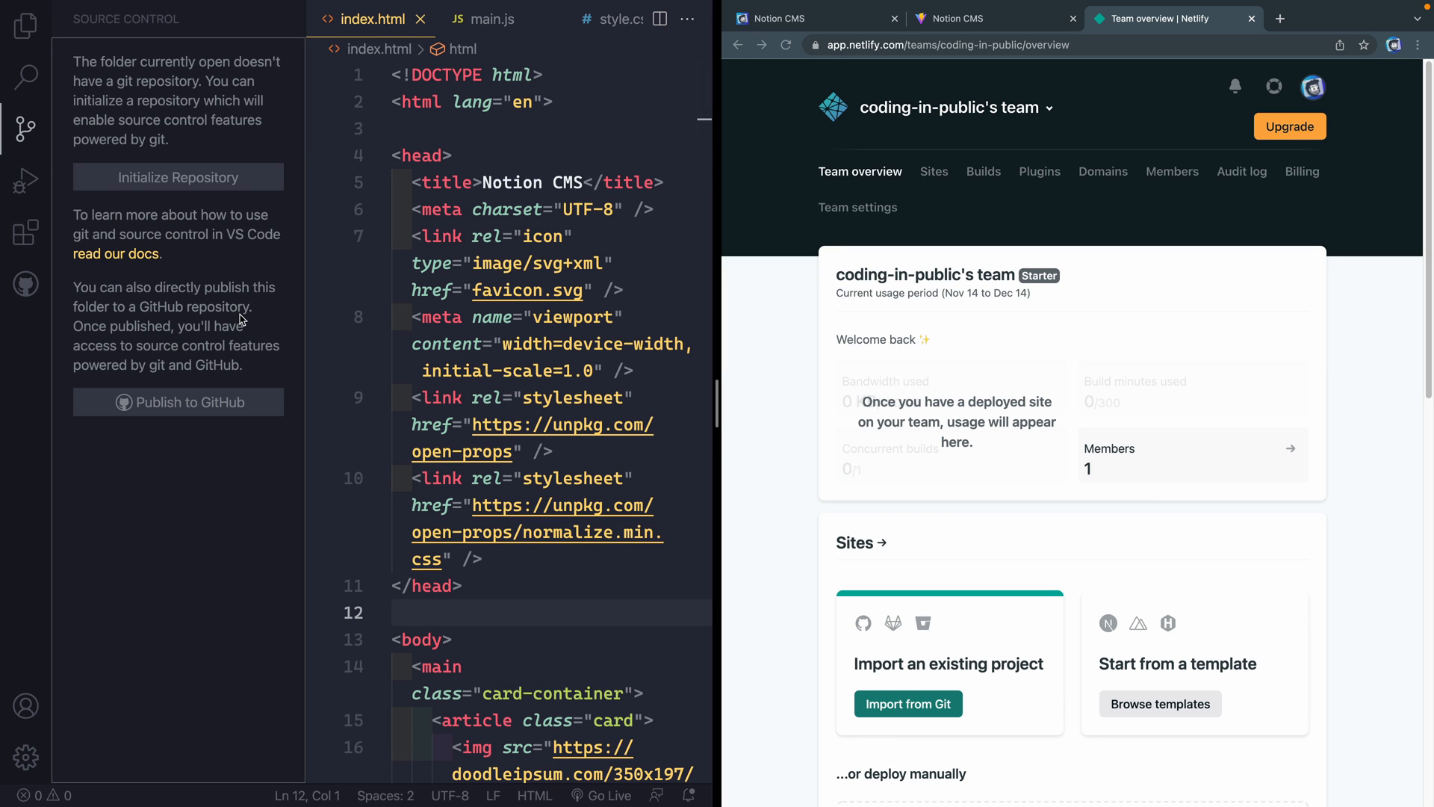
pyautogui.moveTo(183, 187)
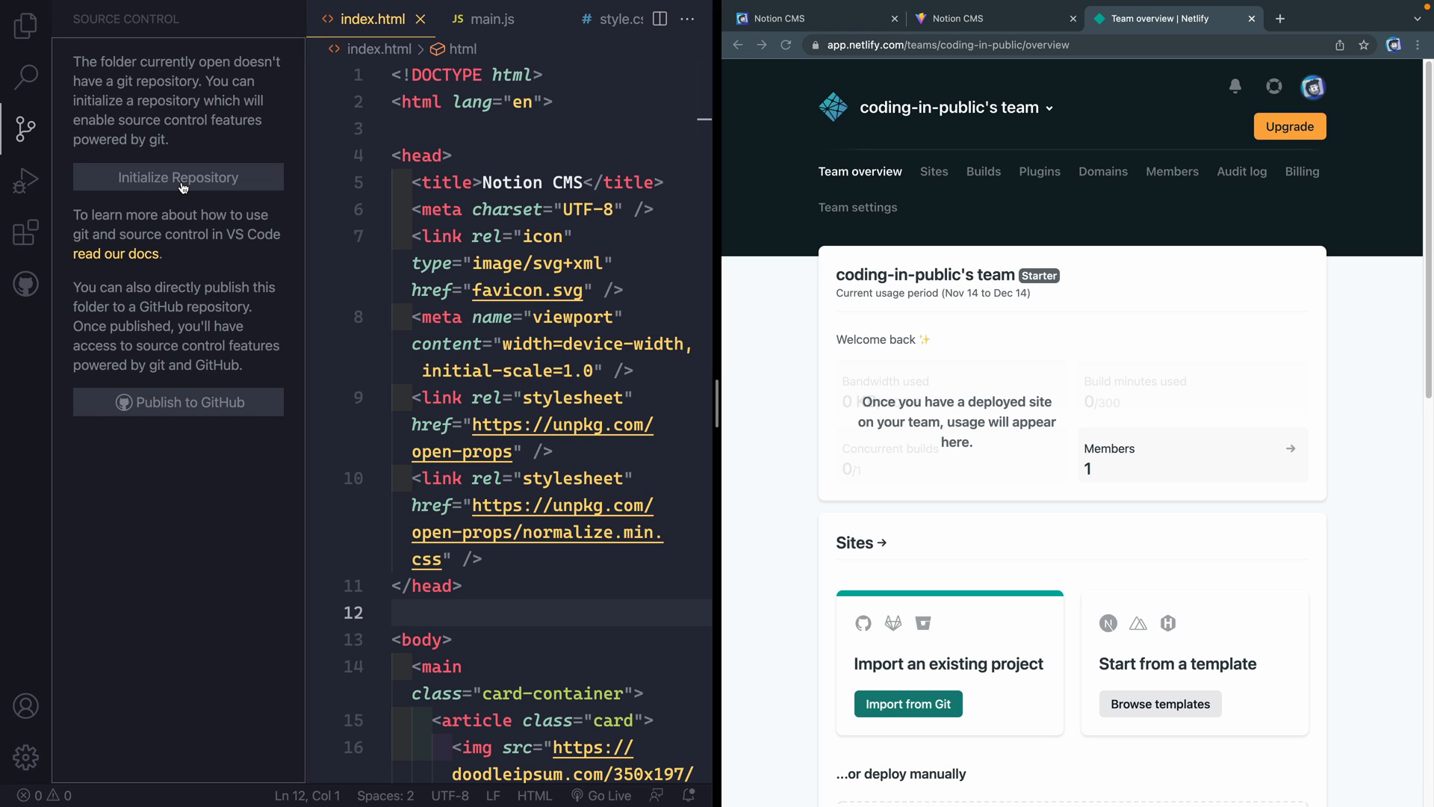
pyautogui.click(178, 176)
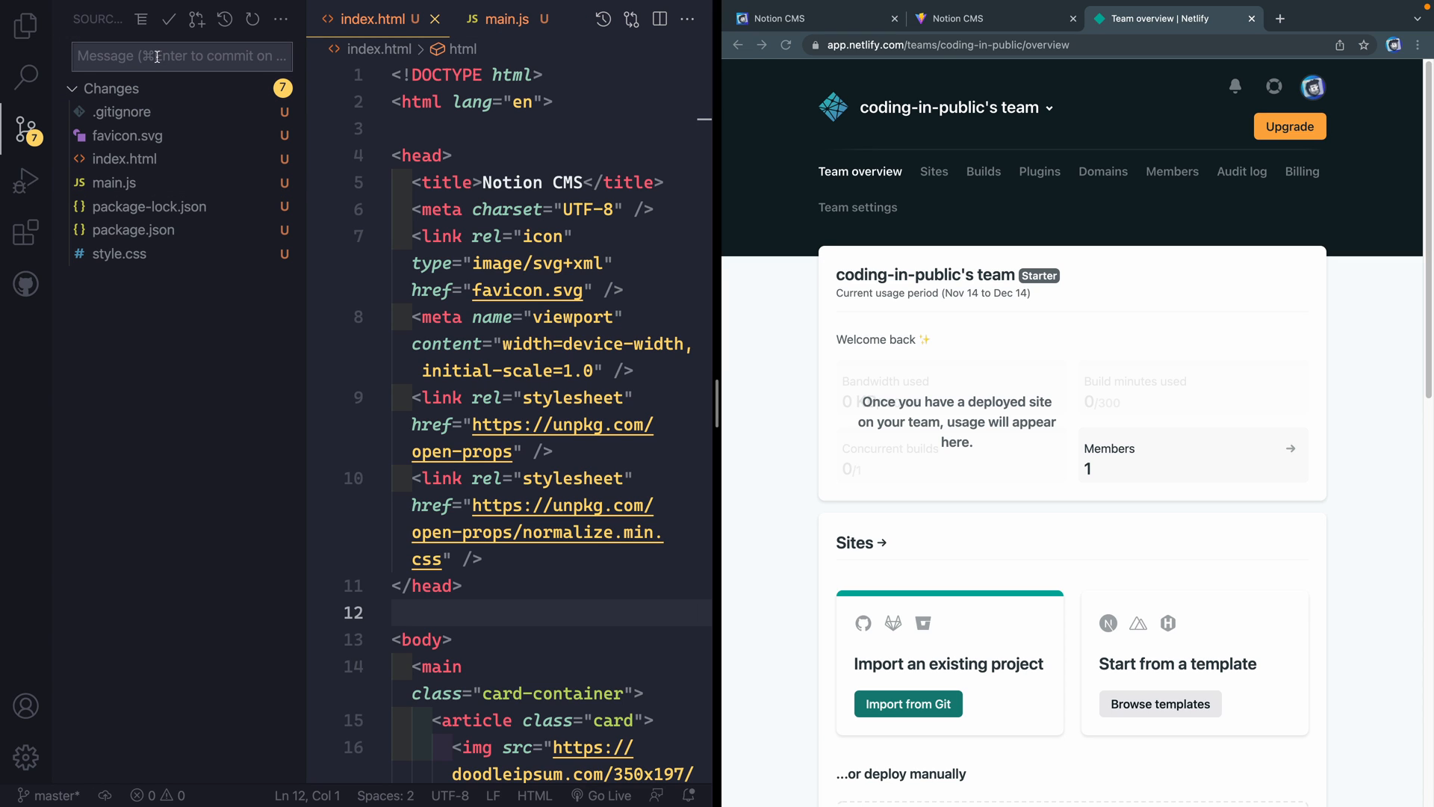
pyautogui.write('init commi')
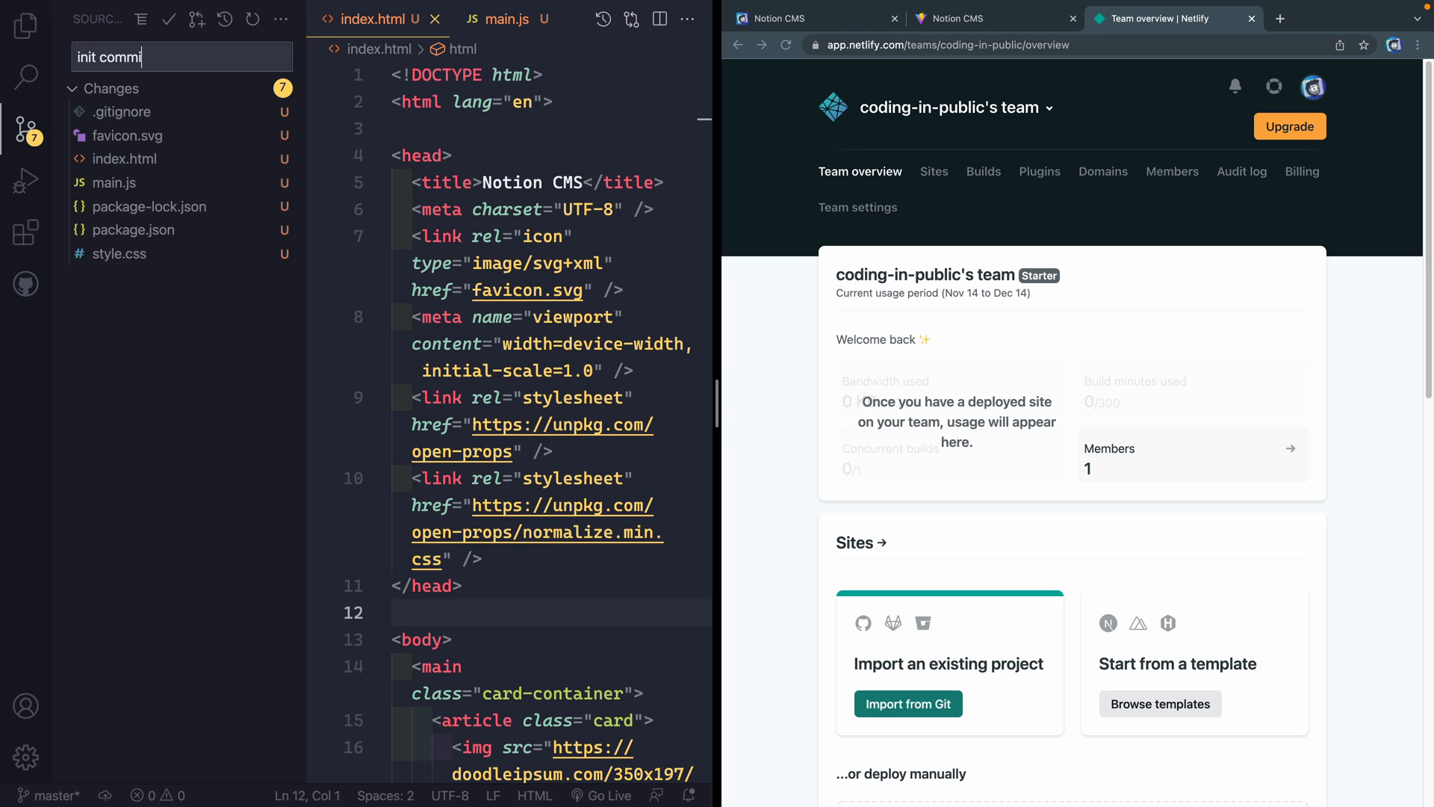
pyautogui.click(168, 19)
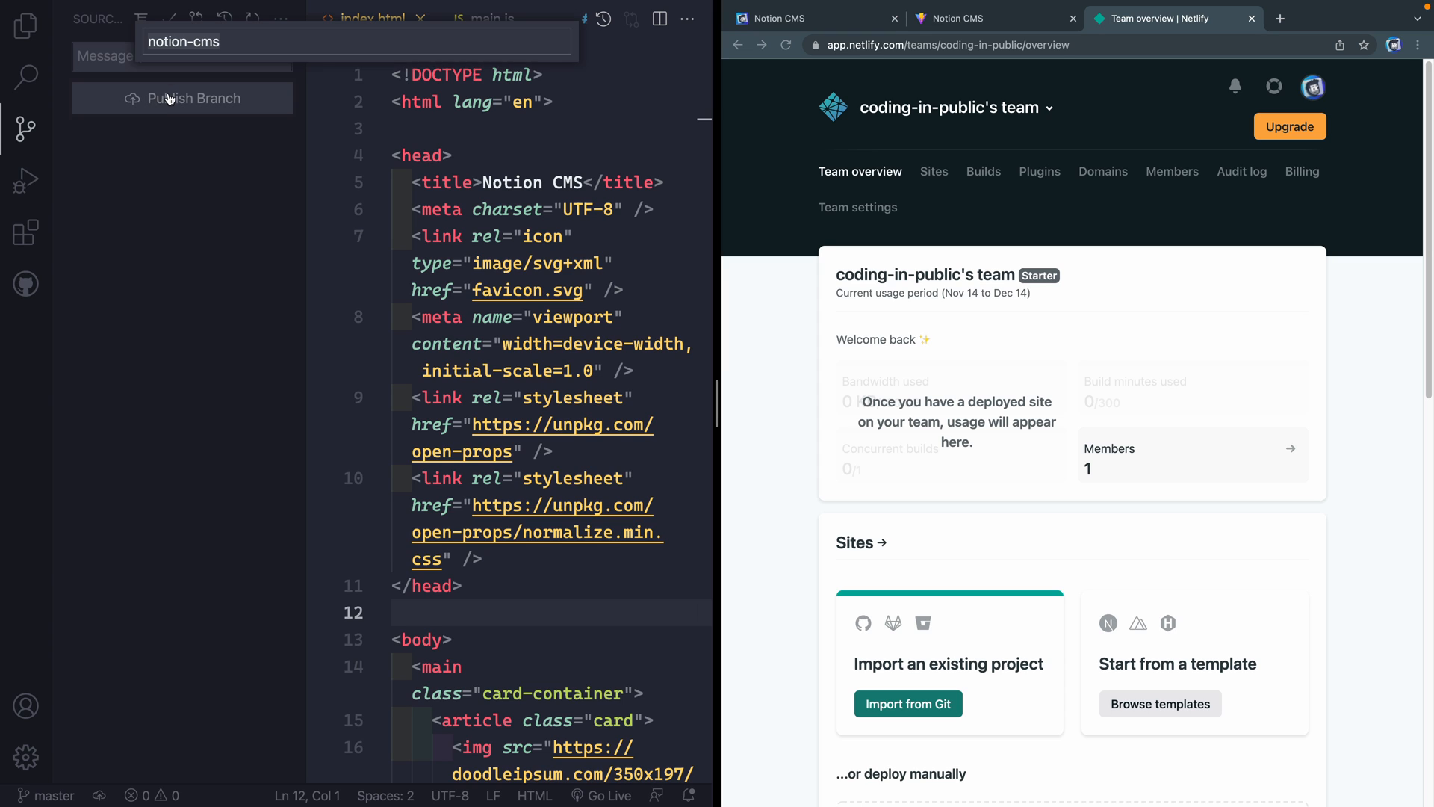
# Publish the branch as private GitHub repository notion-cms, then start Netlify's Import from Git.
pyautogui.click(181, 98)
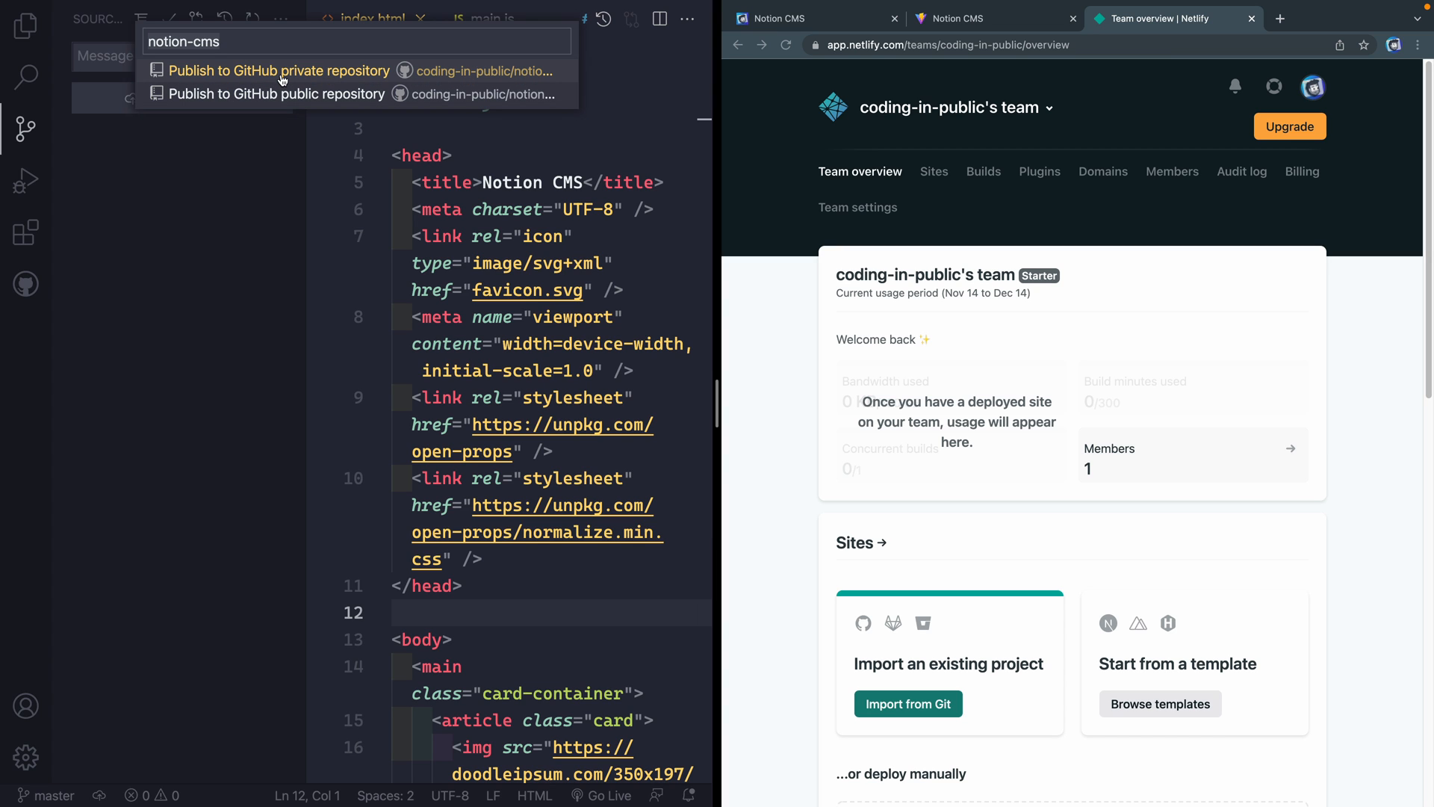
pyautogui.click(278, 70)
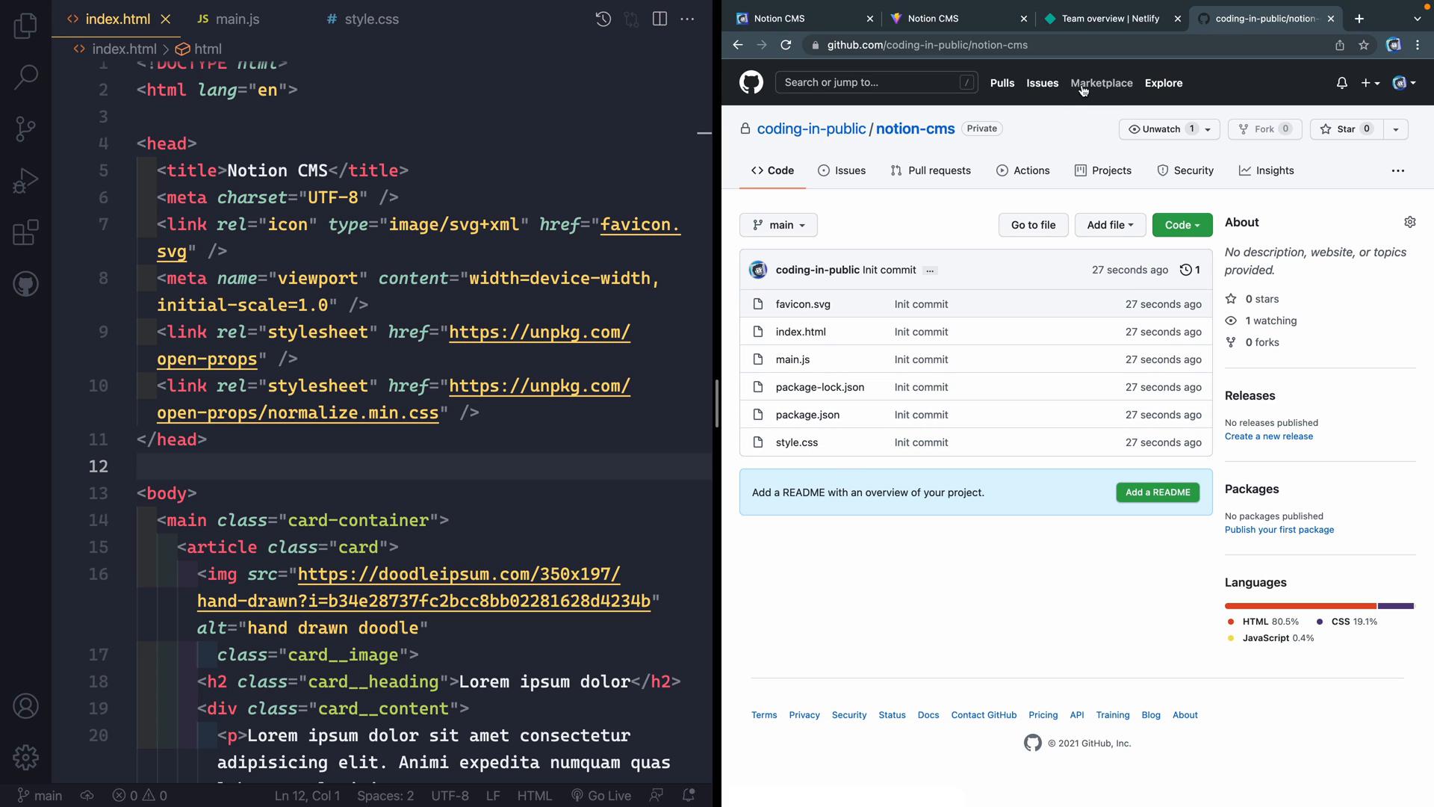
pyautogui.click(1108, 18)
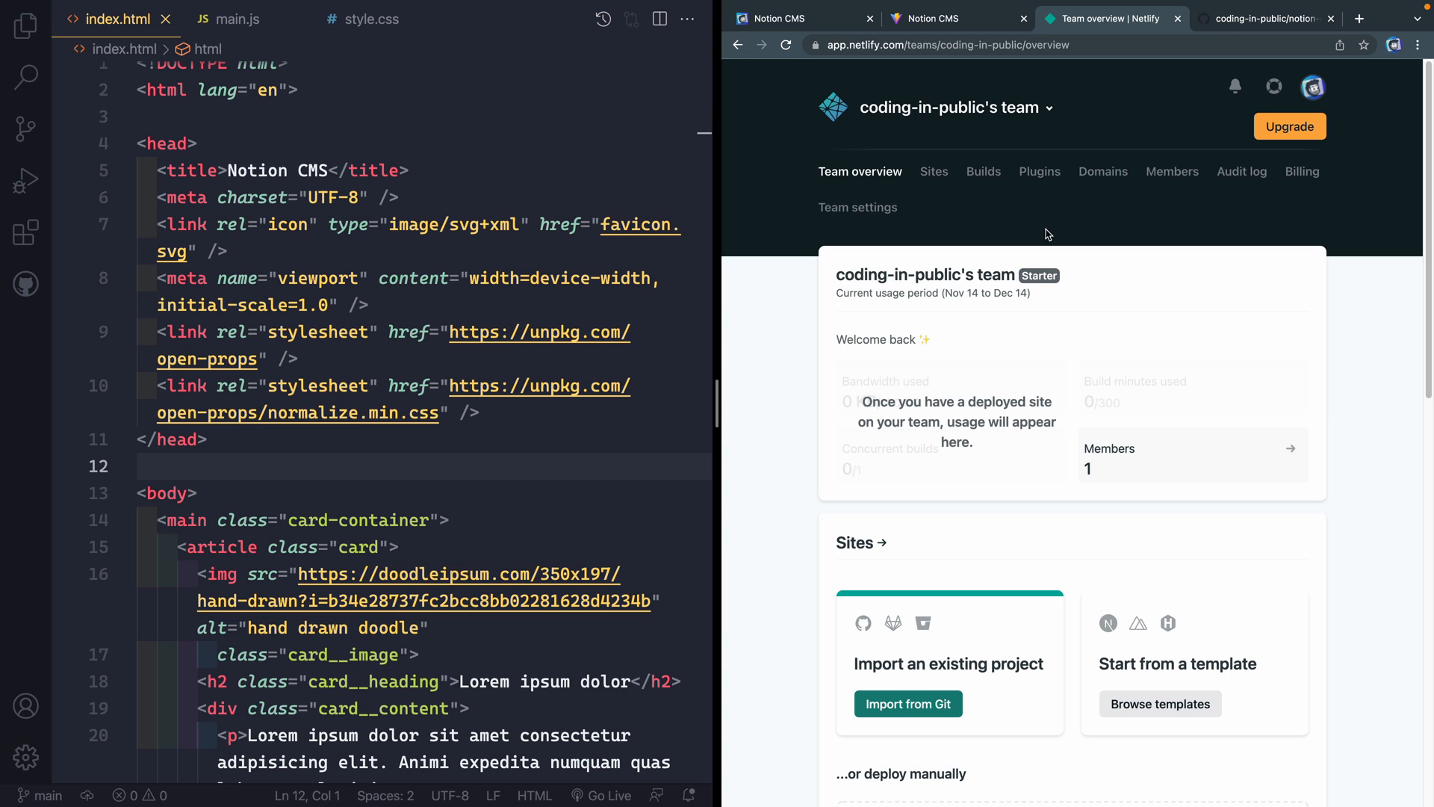
pyautogui.click(907, 703)
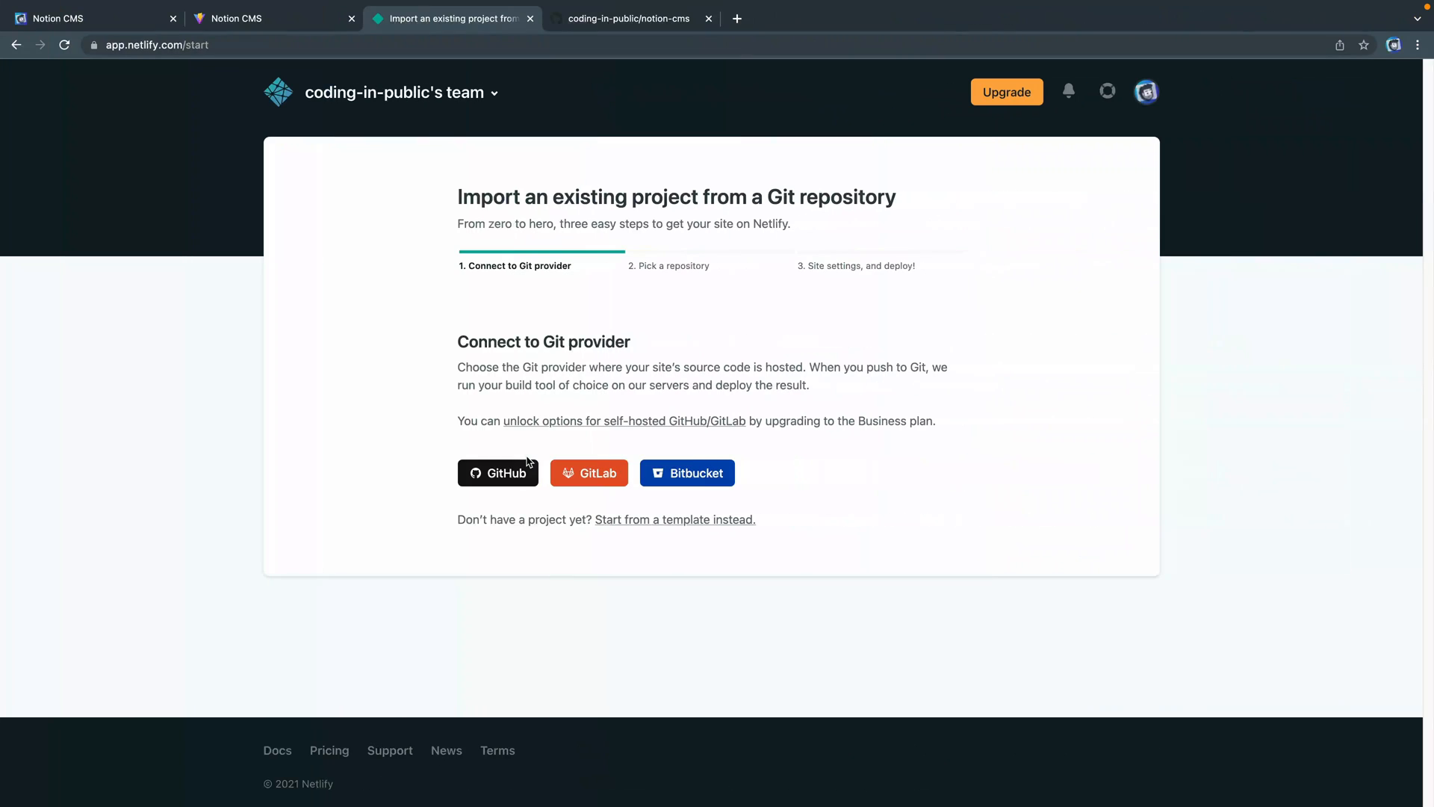
# Connect Netlify to GitHub, authorizing it and installing it on all repositories.
pyautogui.click(497, 473)
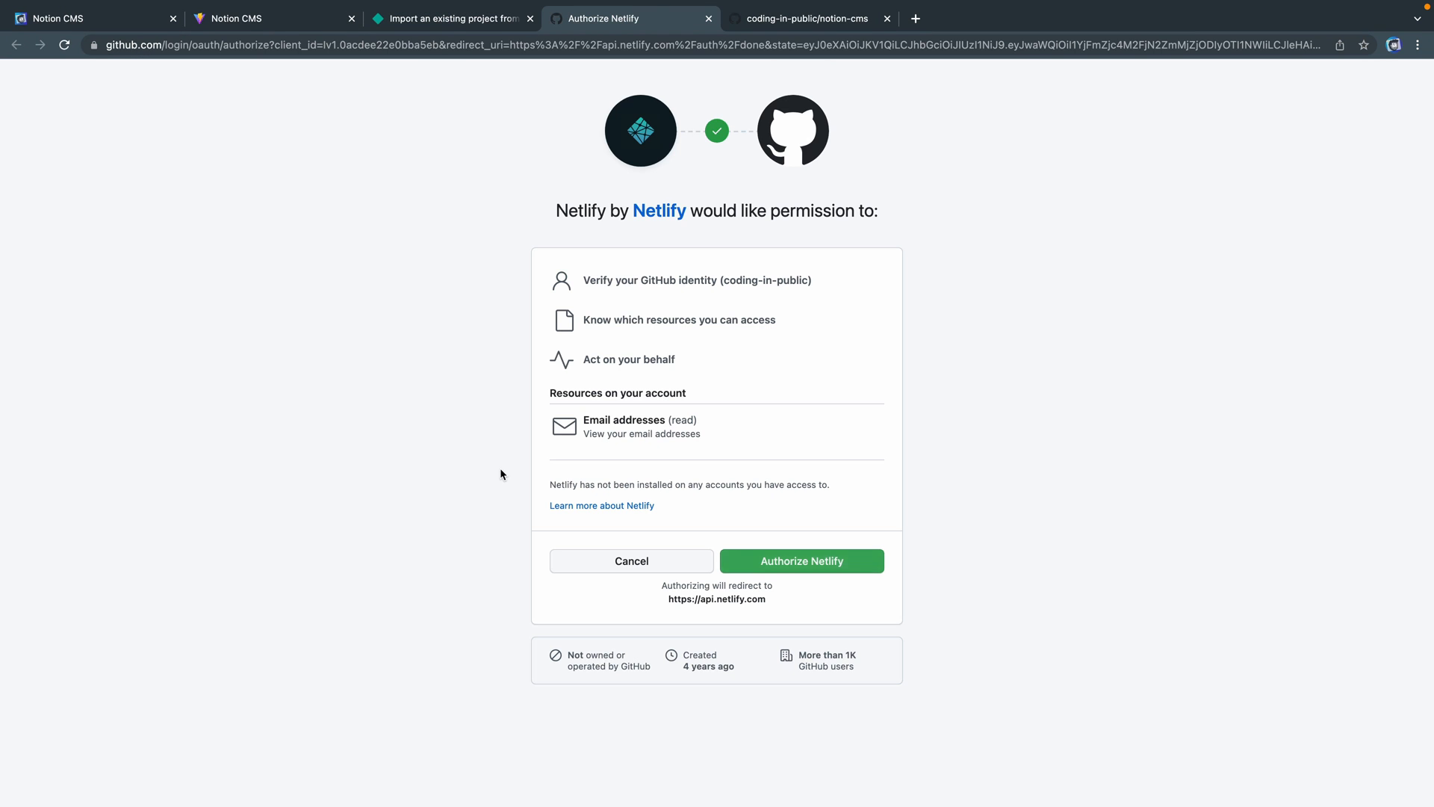
pyautogui.click(799, 561)
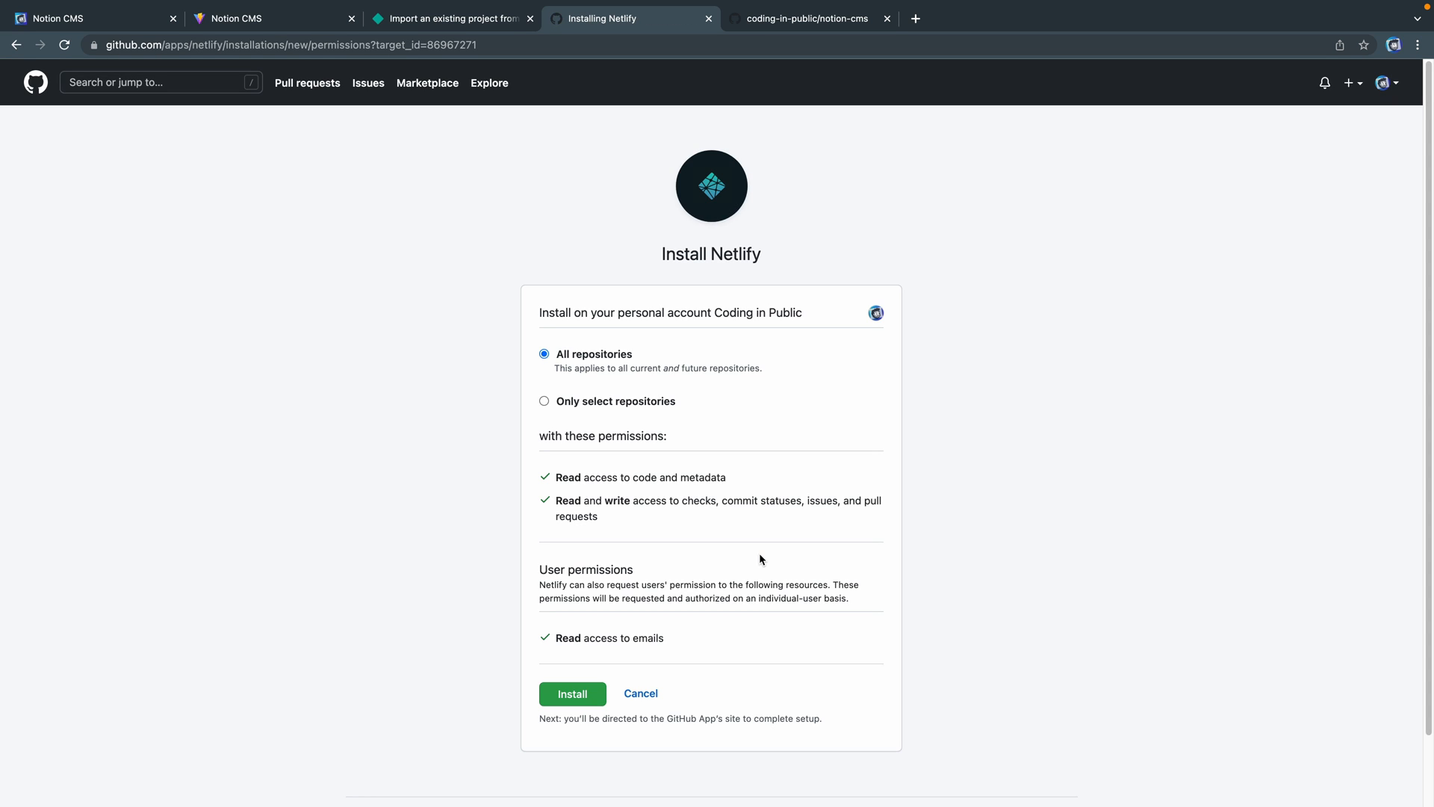
pyautogui.moveTo(618, 672)
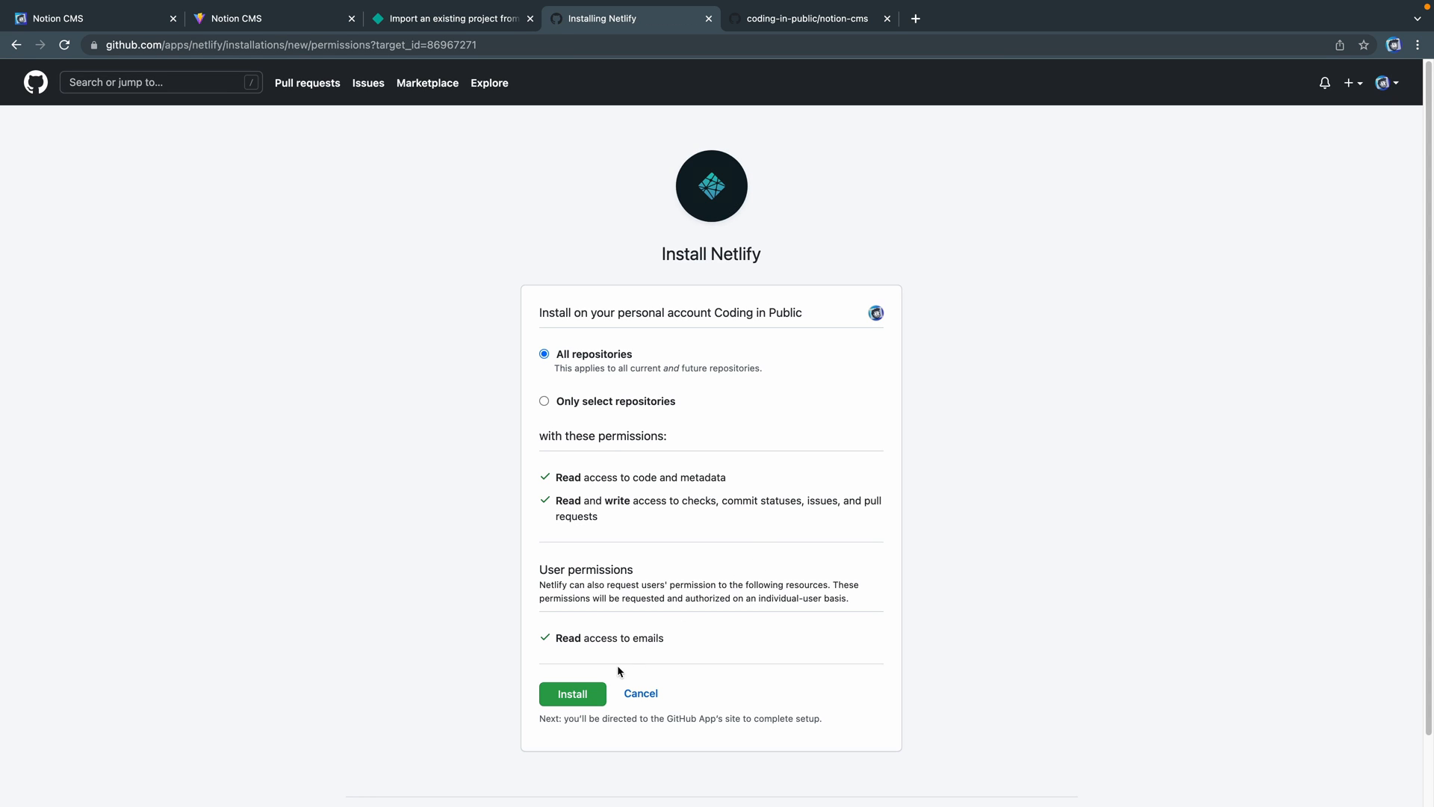
pyautogui.click(571, 693)
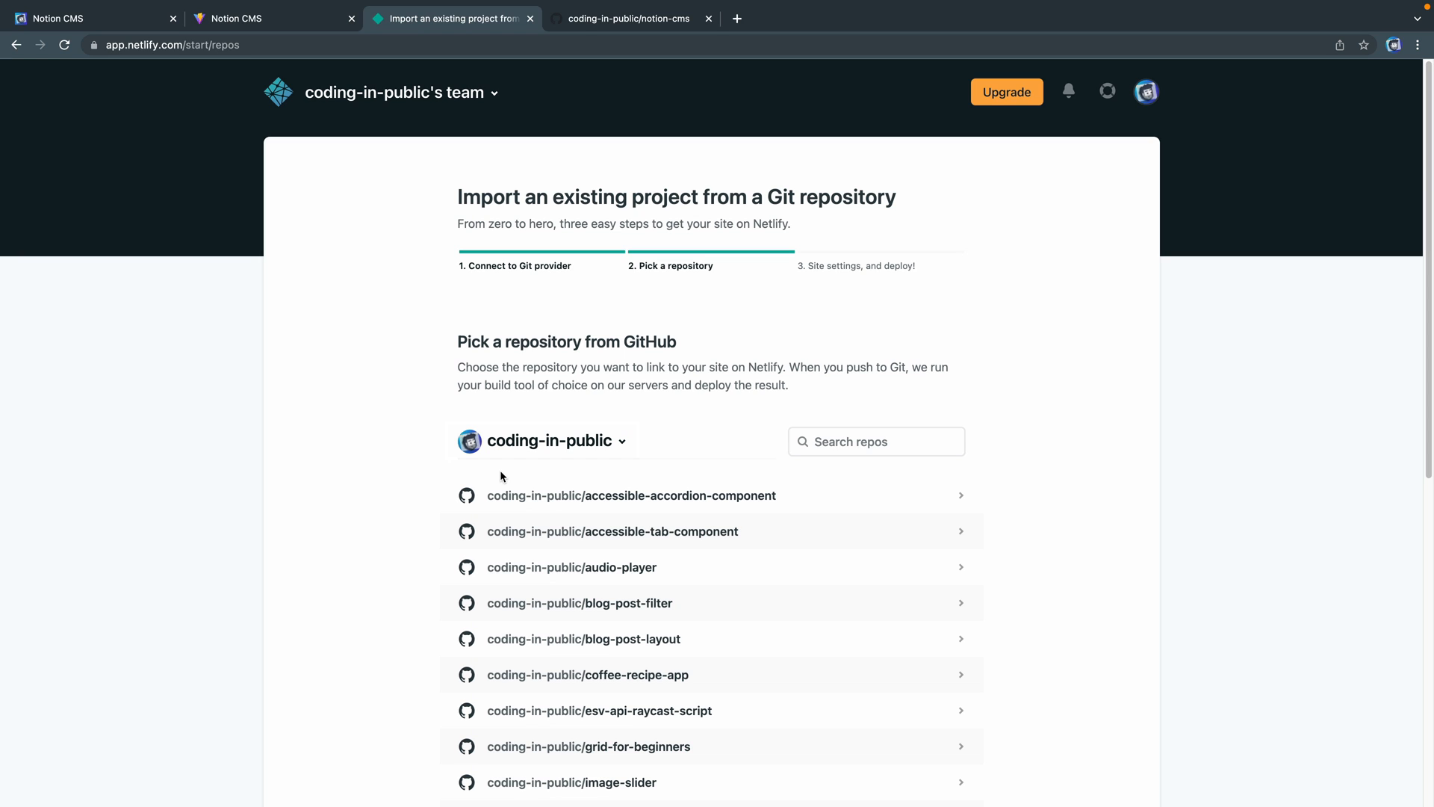
# Deploy the coding-in-public/notion-cms repository from main with npm run build and the dist folder.
pyautogui.click(873, 441)
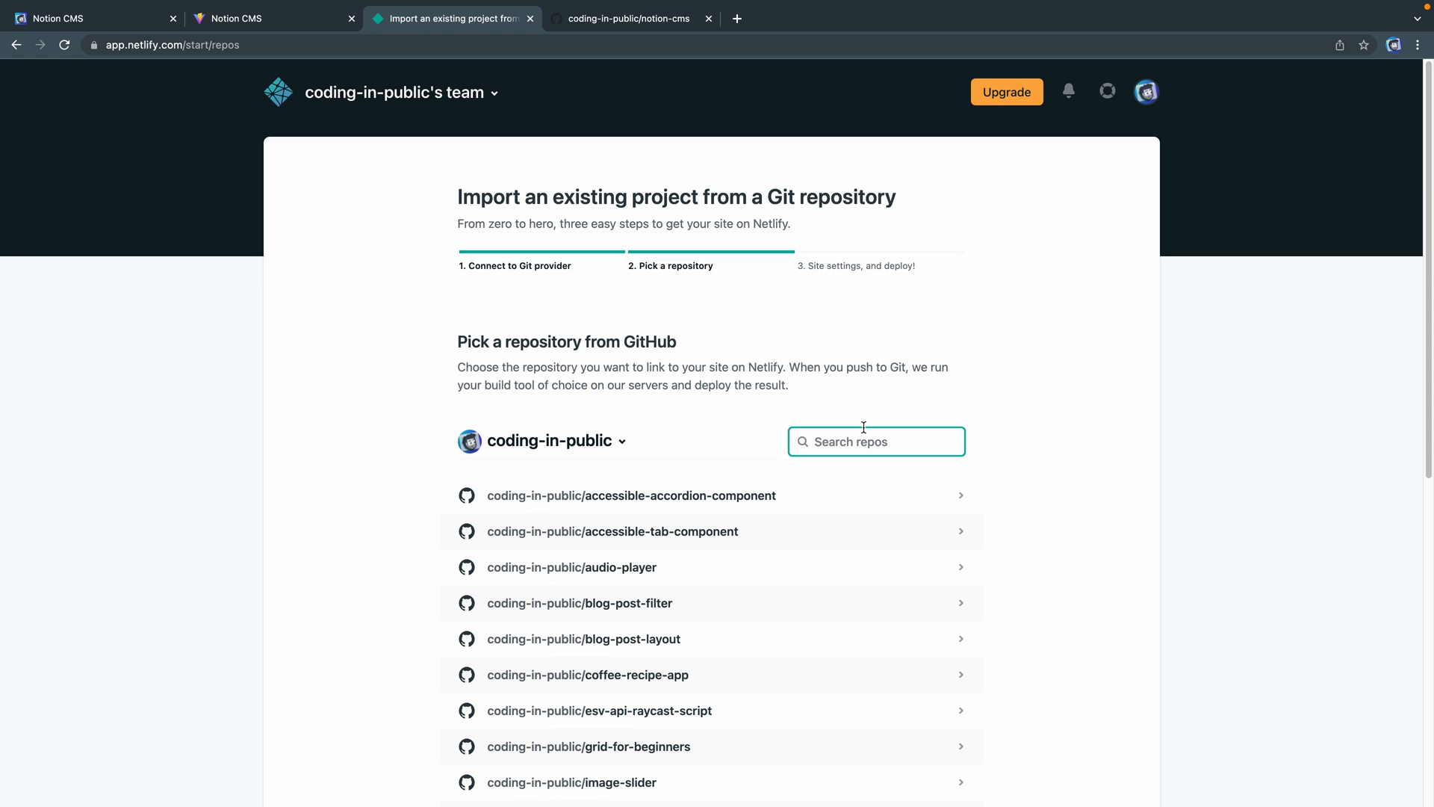
pyautogui.write('notion')
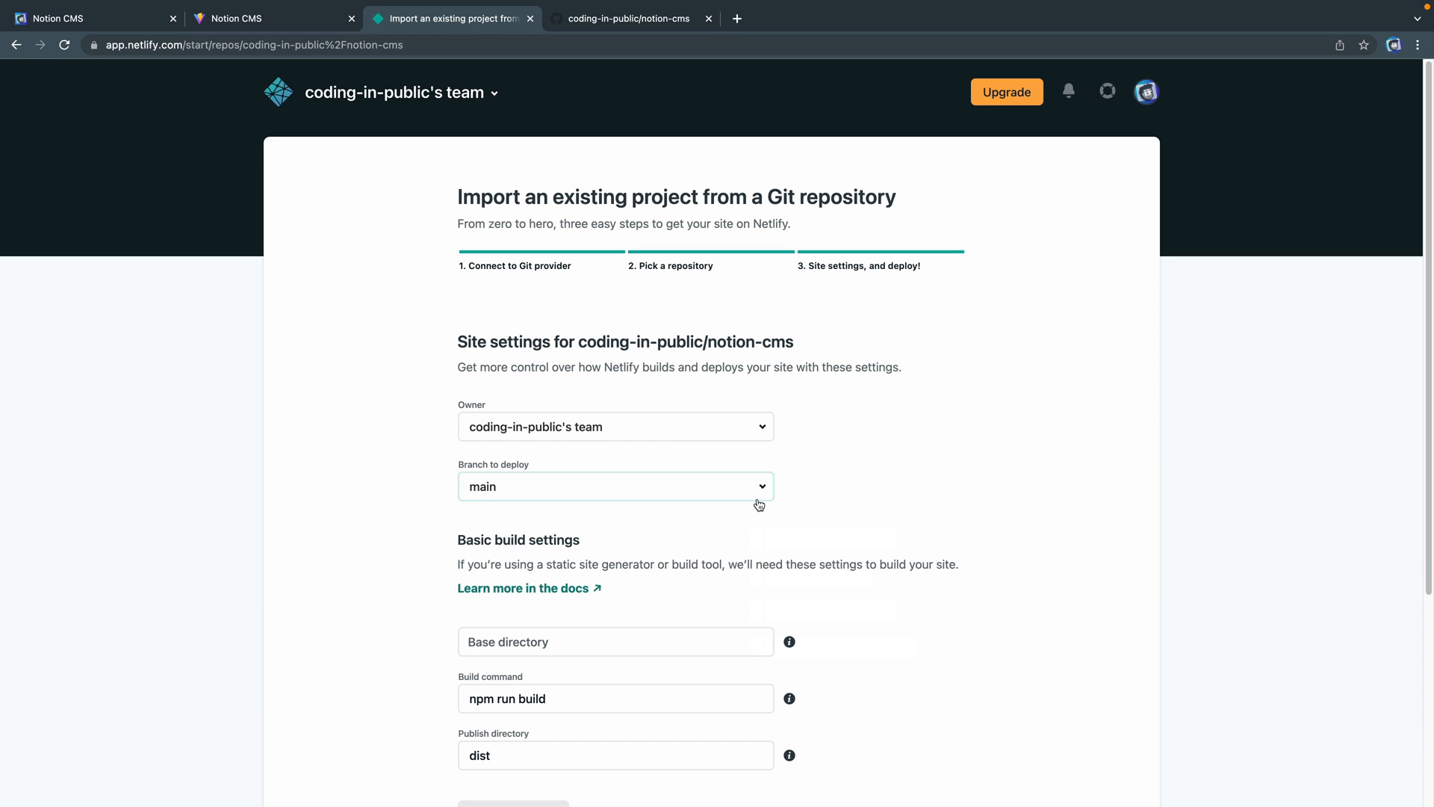
pyautogui.scroll(-3)
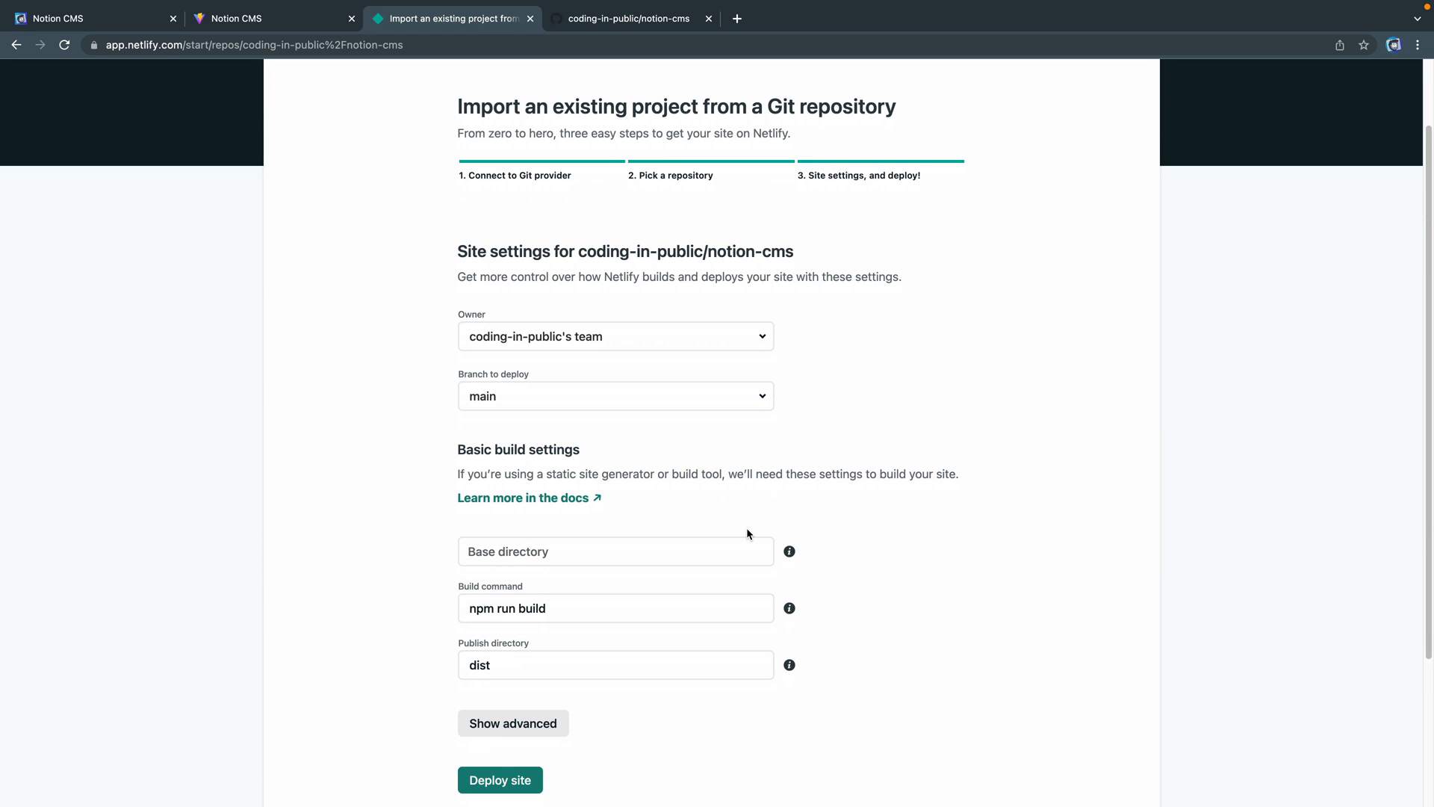
pyautogui.scroll(-3)
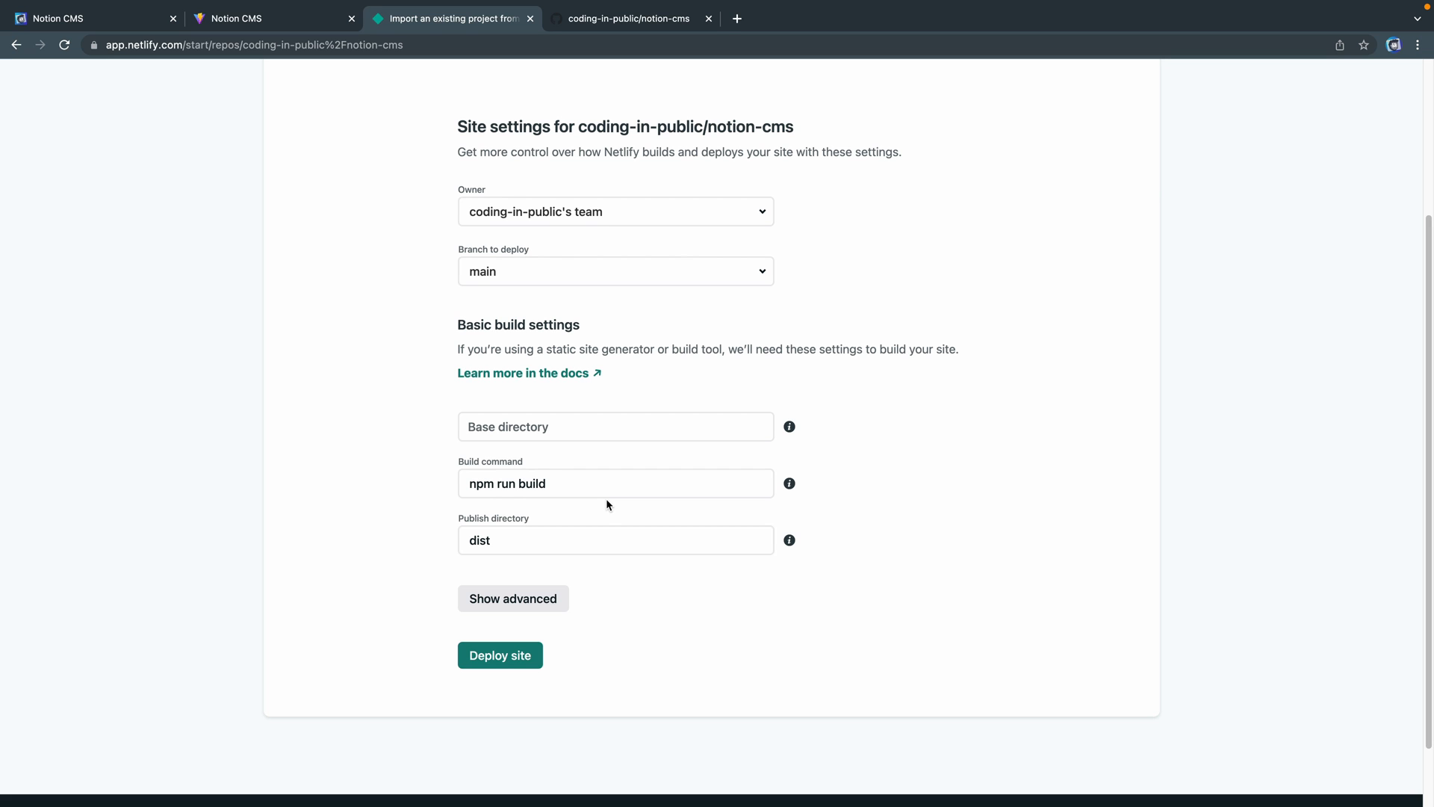
pyautogui.click(499, 655)
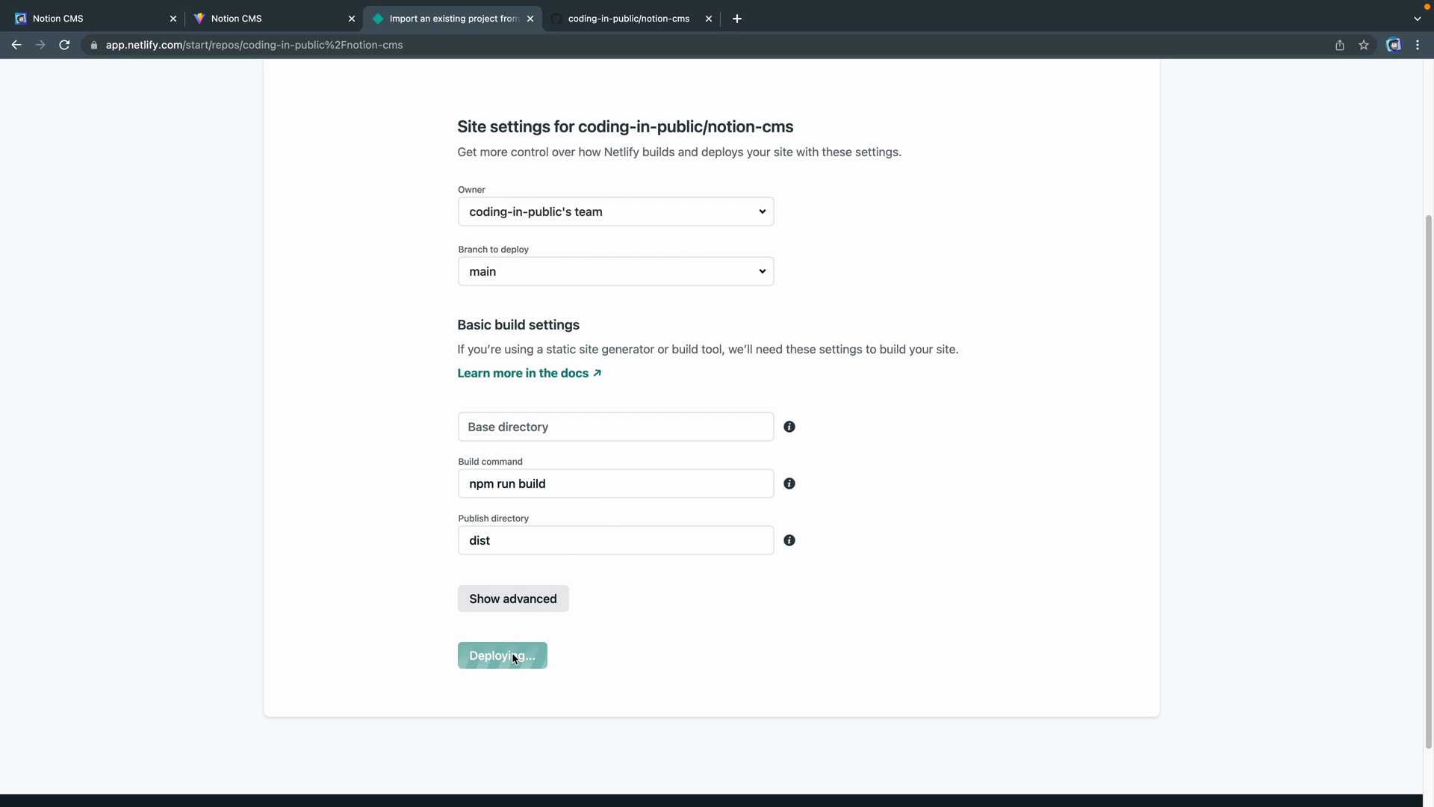
pyautogui.click(501, 655)
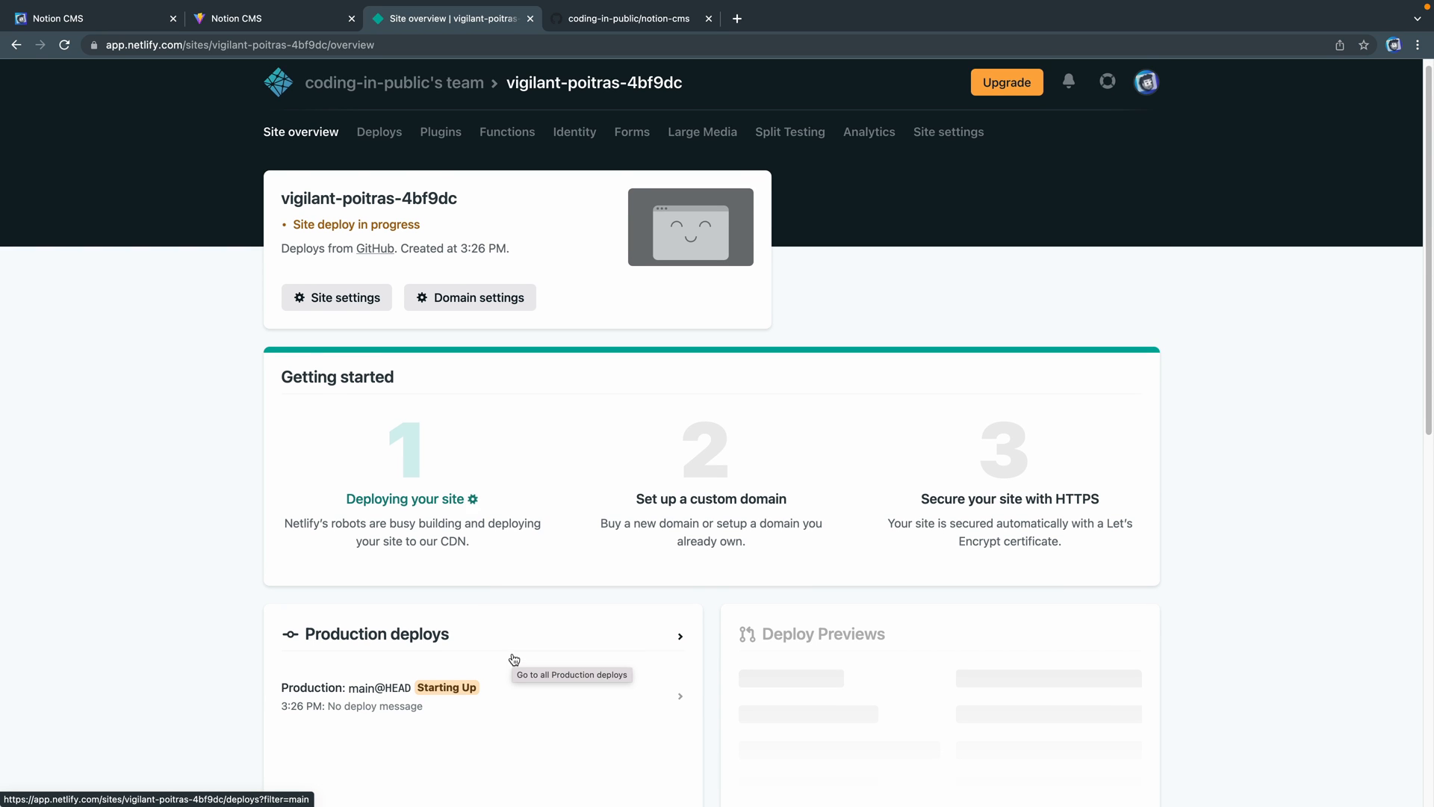
# Follow vigilant-poitras-4bf9dc's production deploy log until it is published, then return to Site overview.
pyautogui.scroll(-3)
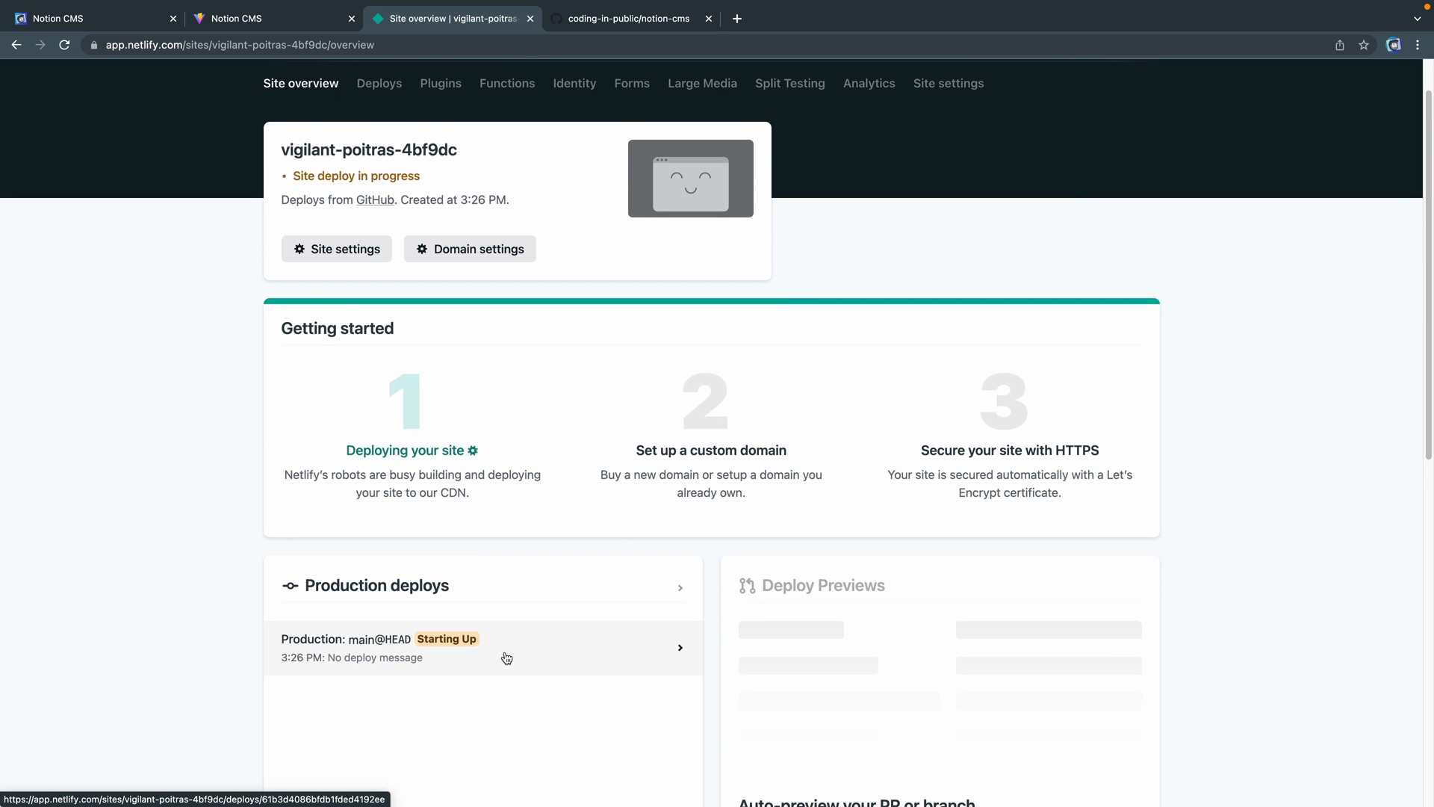
pyautogui.click(482, 647)
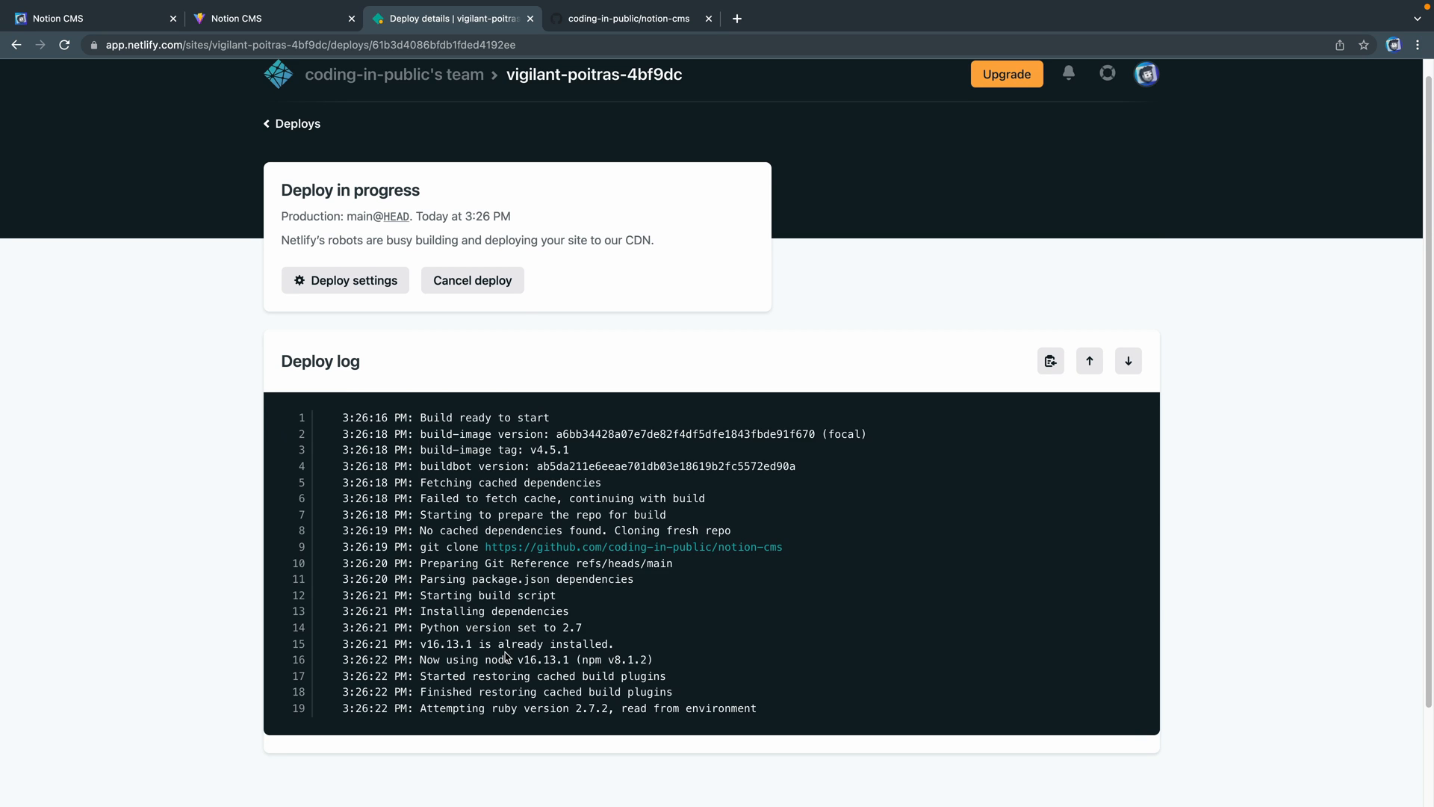
pyautogui.scroll(-3)
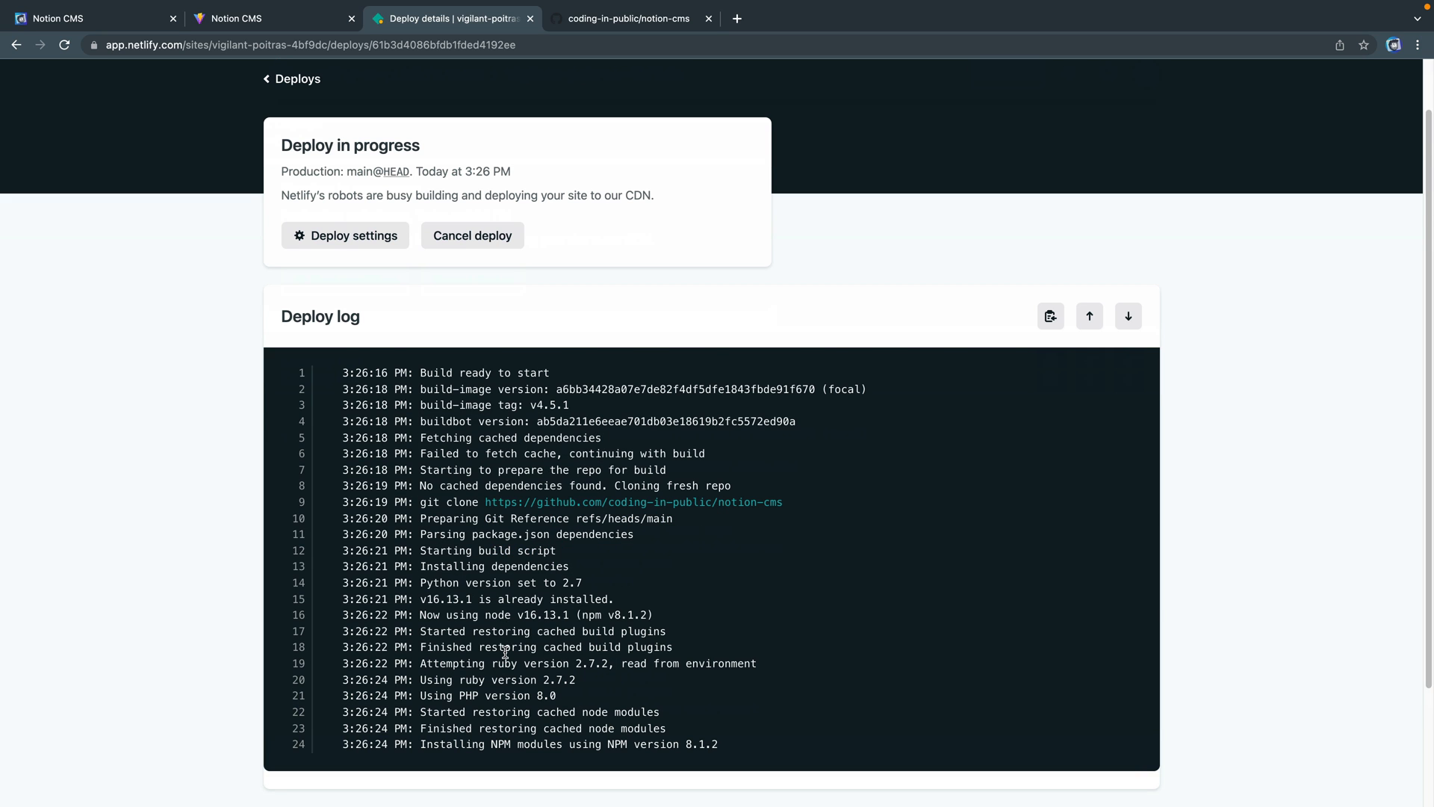
pyautogui.scroll(-3)
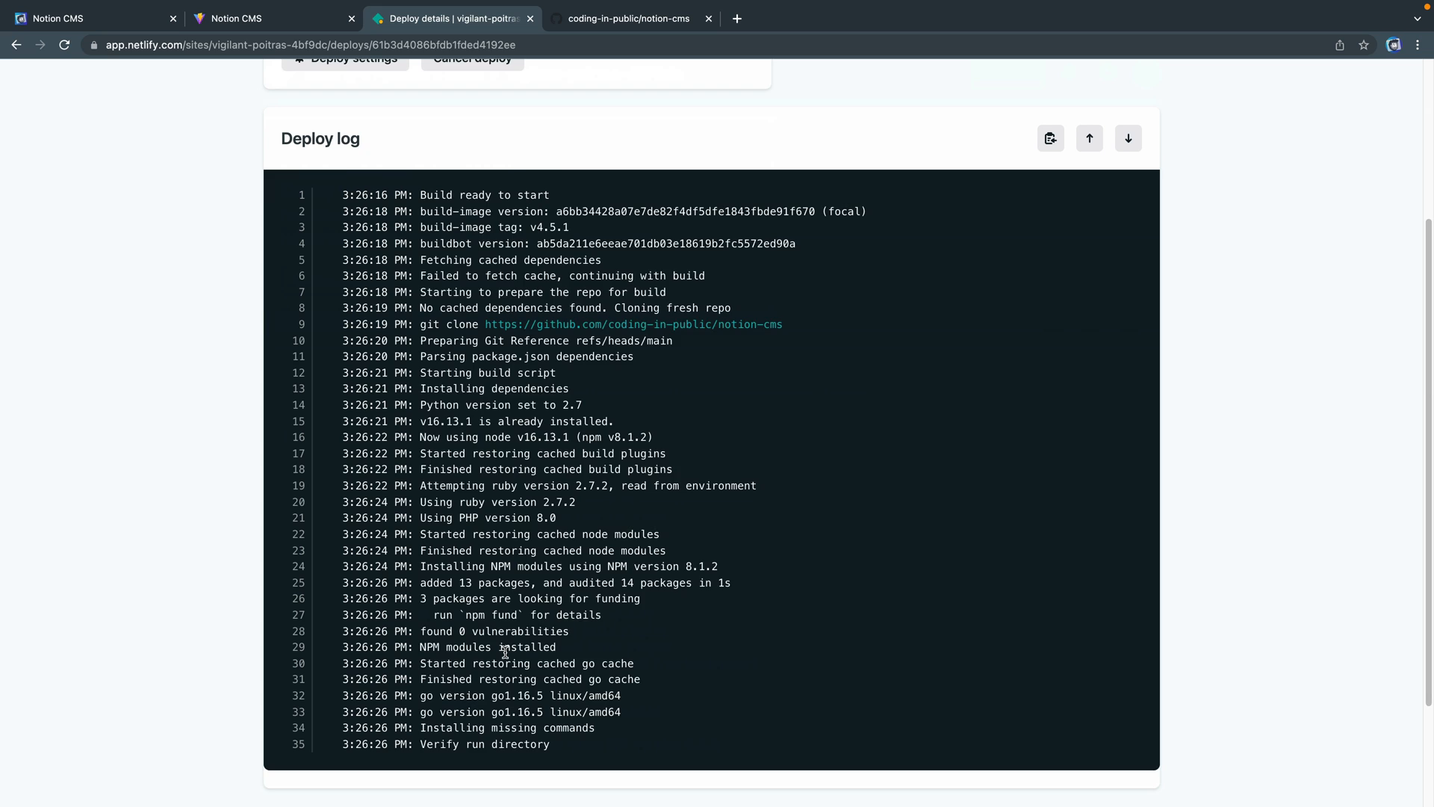
pyautogui.scroll(-3)
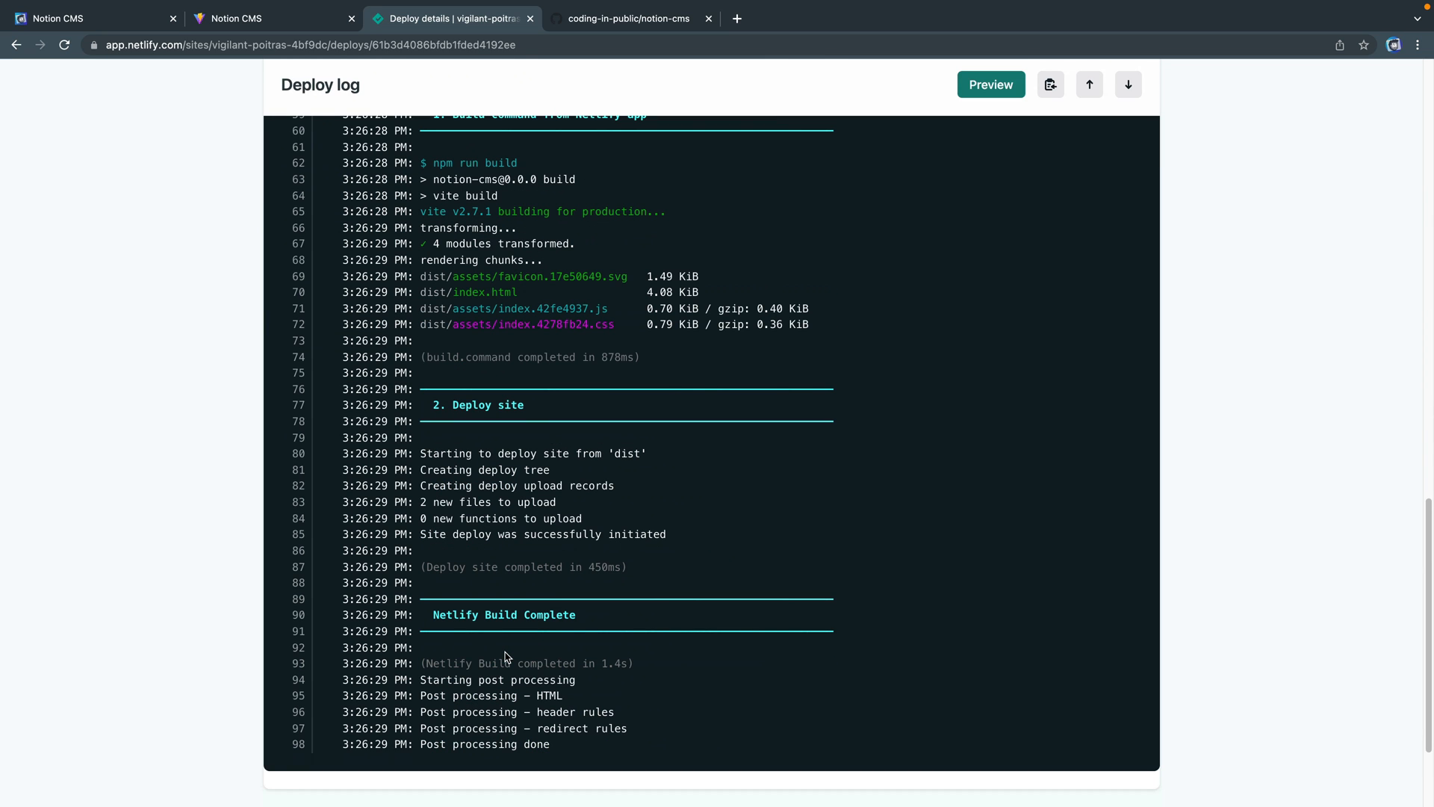
pyautogui.scroll(-3)
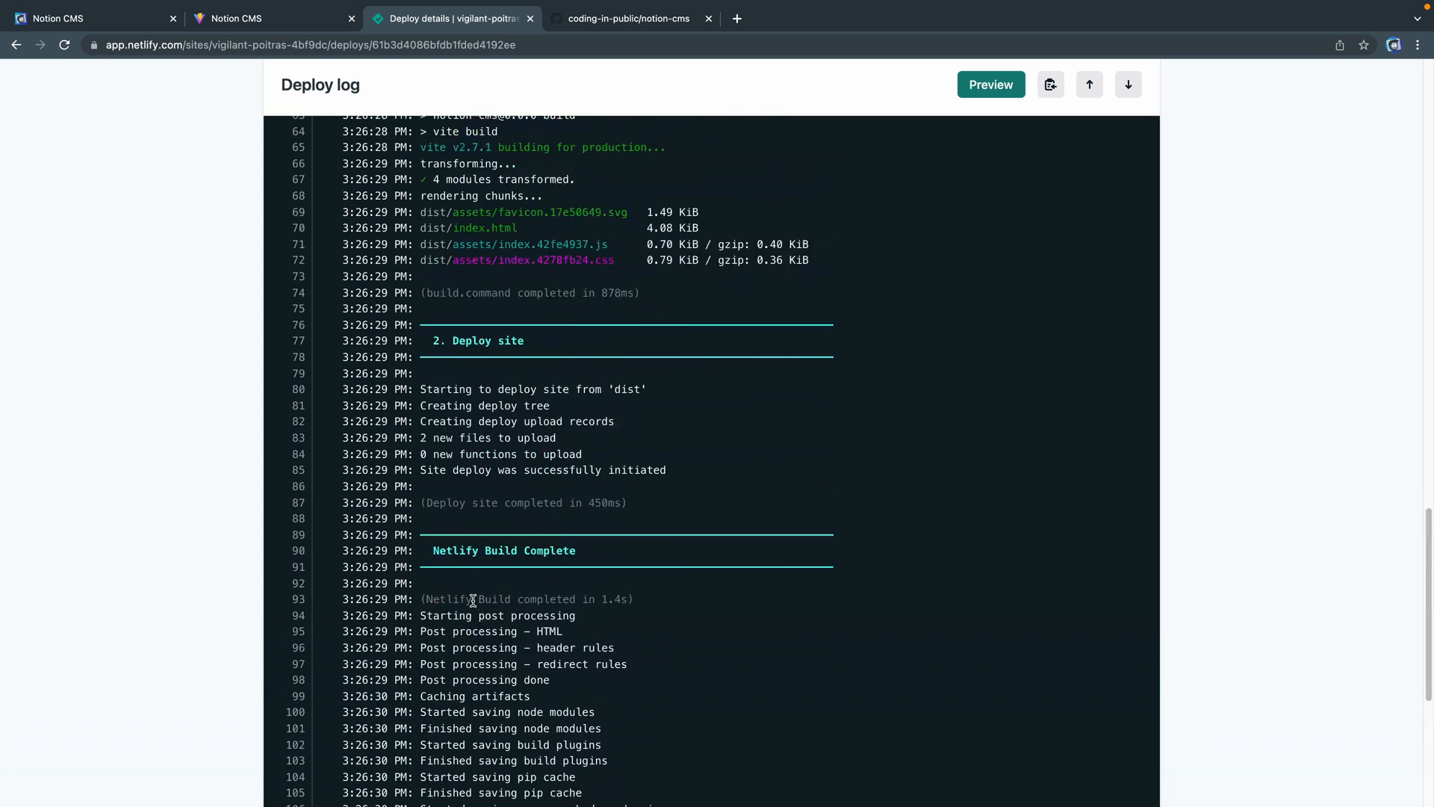
pyautogui.scroll(3)
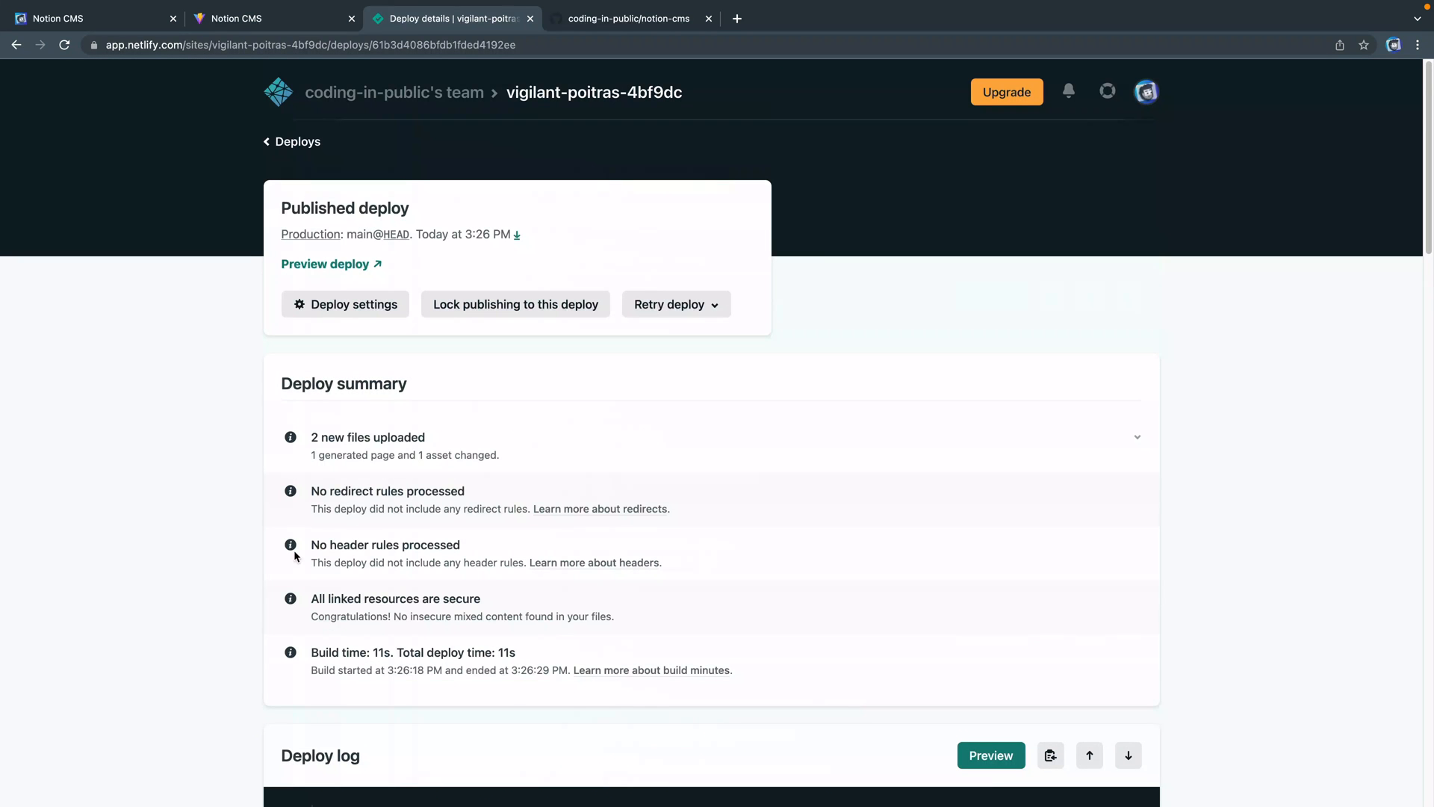
pyautogui.click(593, 91)
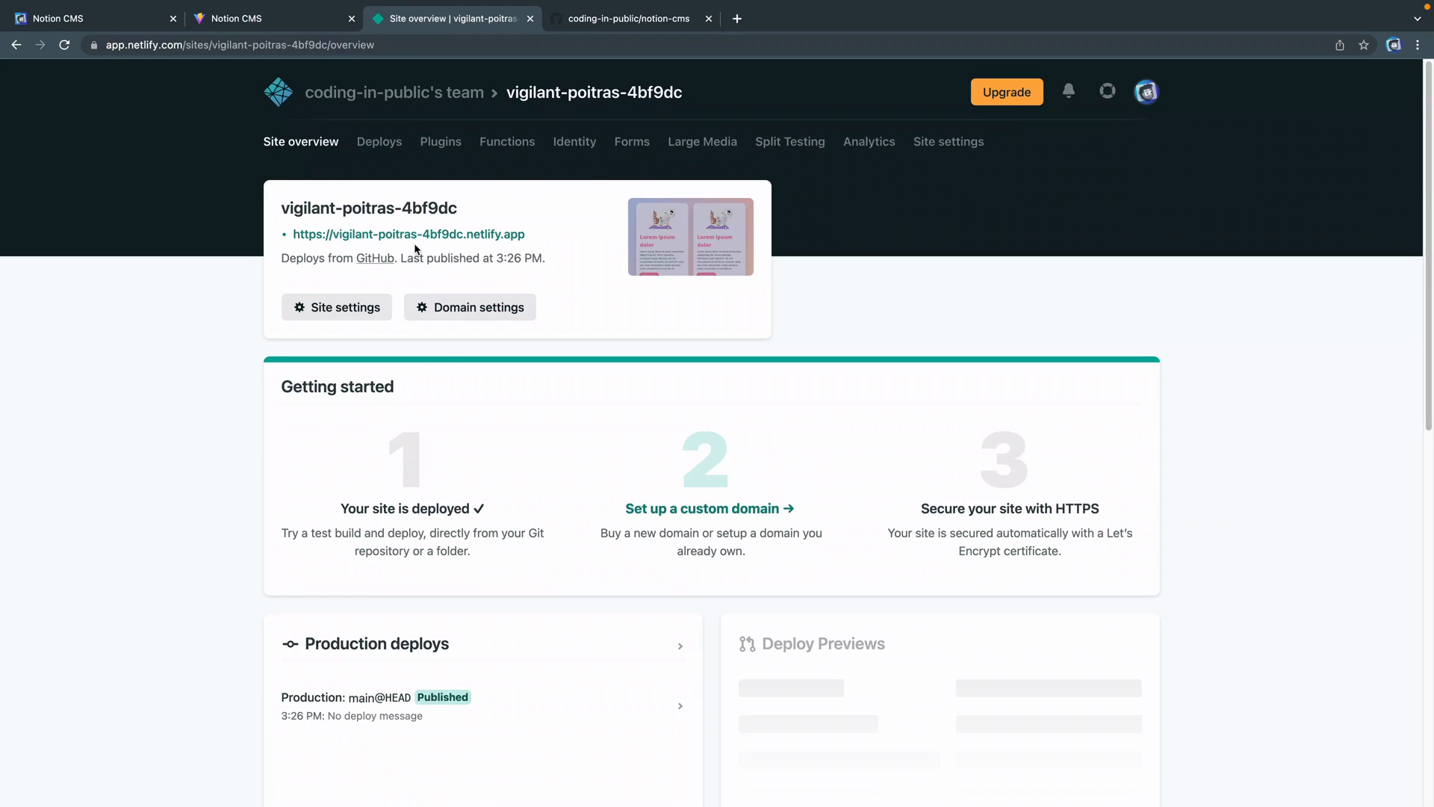
pyautogui.click(408, 233)
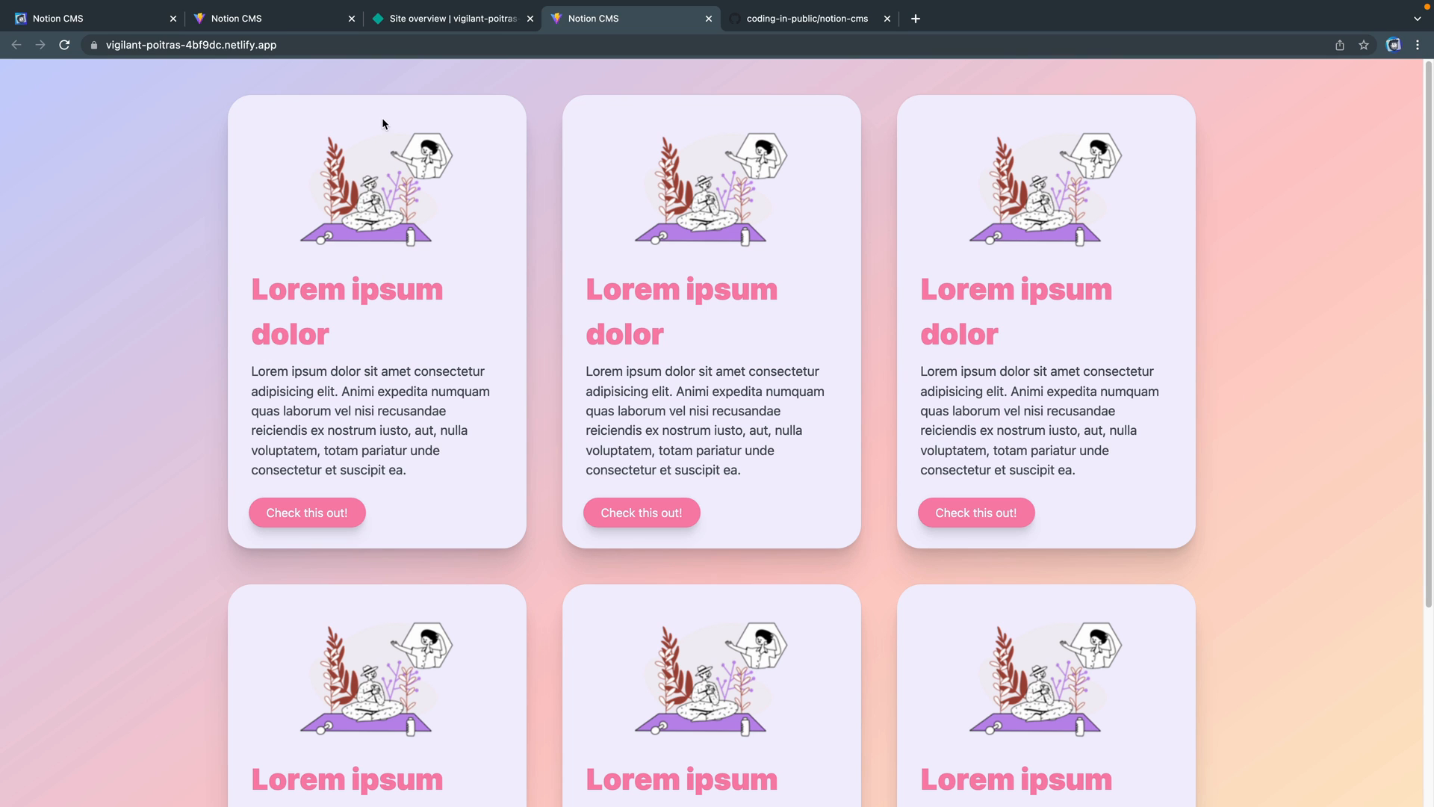
pyautogui.click(448, 18)
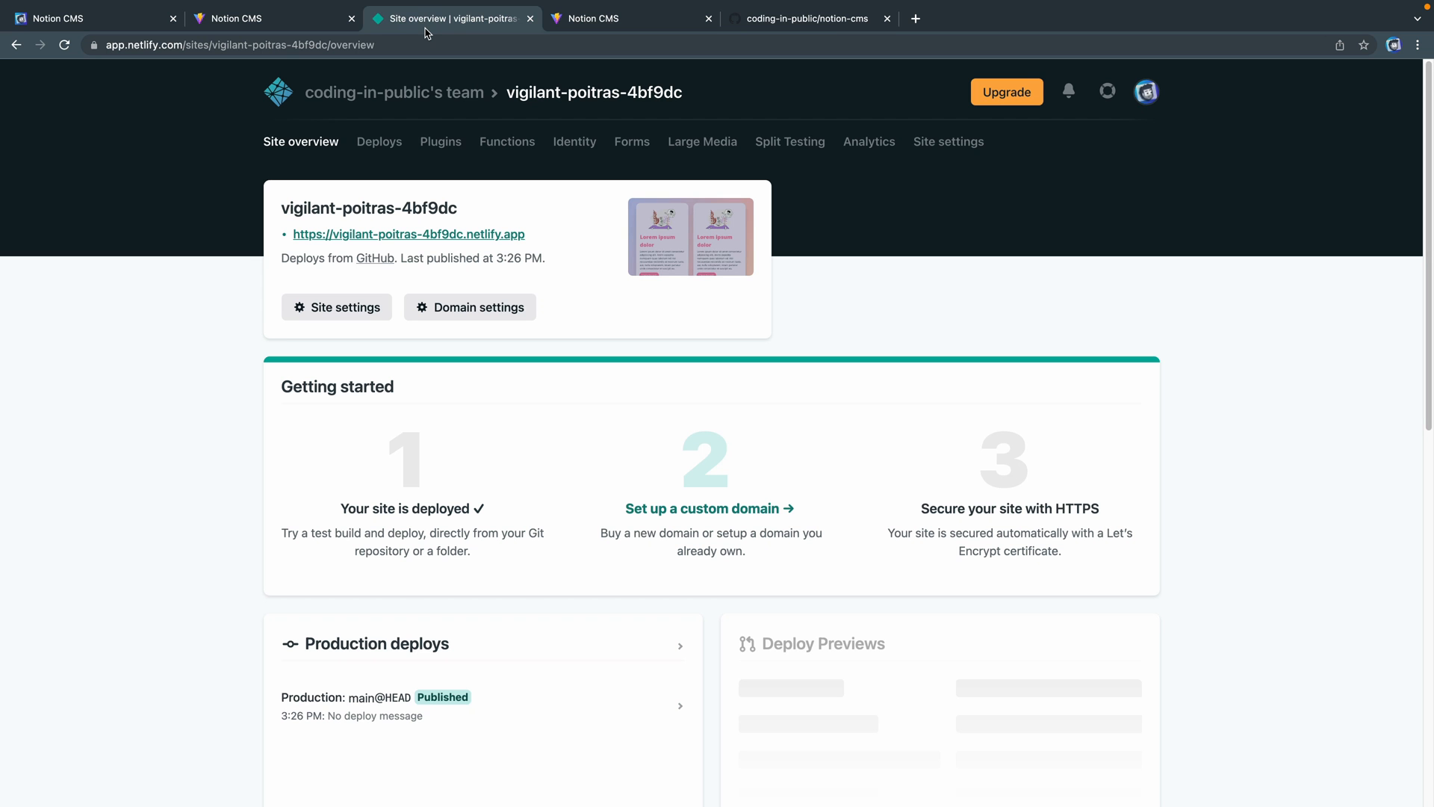
# In Domain settings, change the site name to notion-cms and save.
pyautogui.click(470, 307)
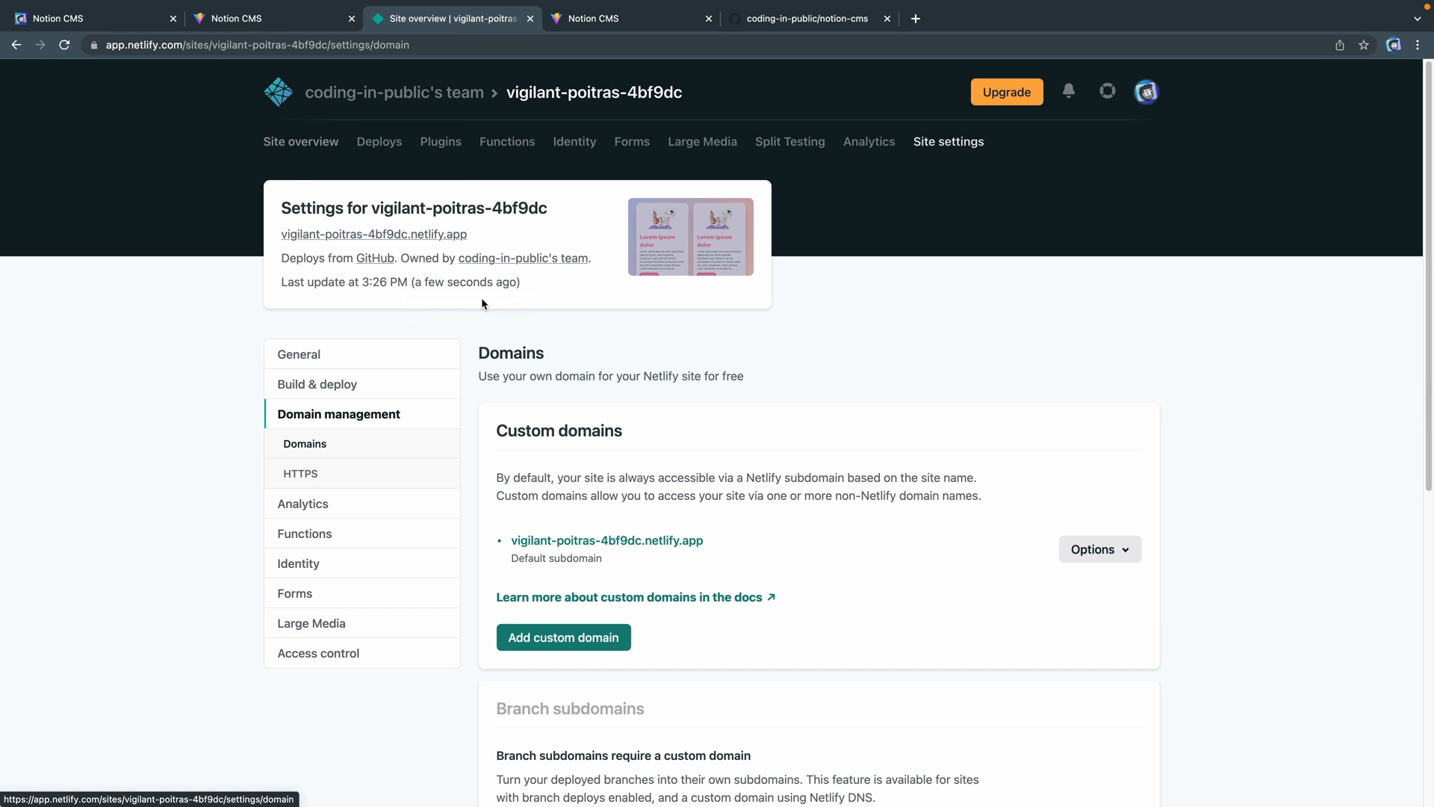
pyautogui.click(1099, 549)
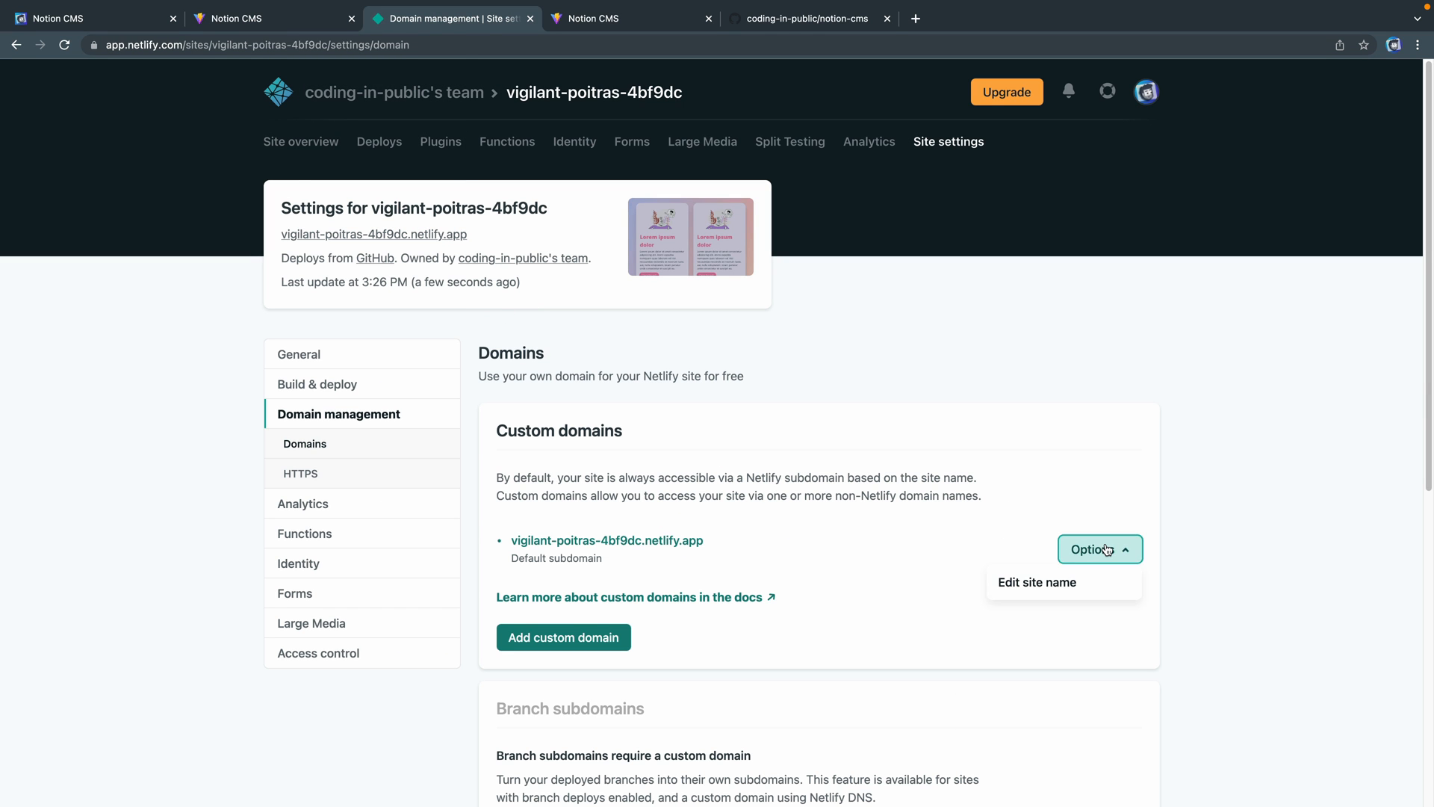
pyautogui.click(1035, 582)
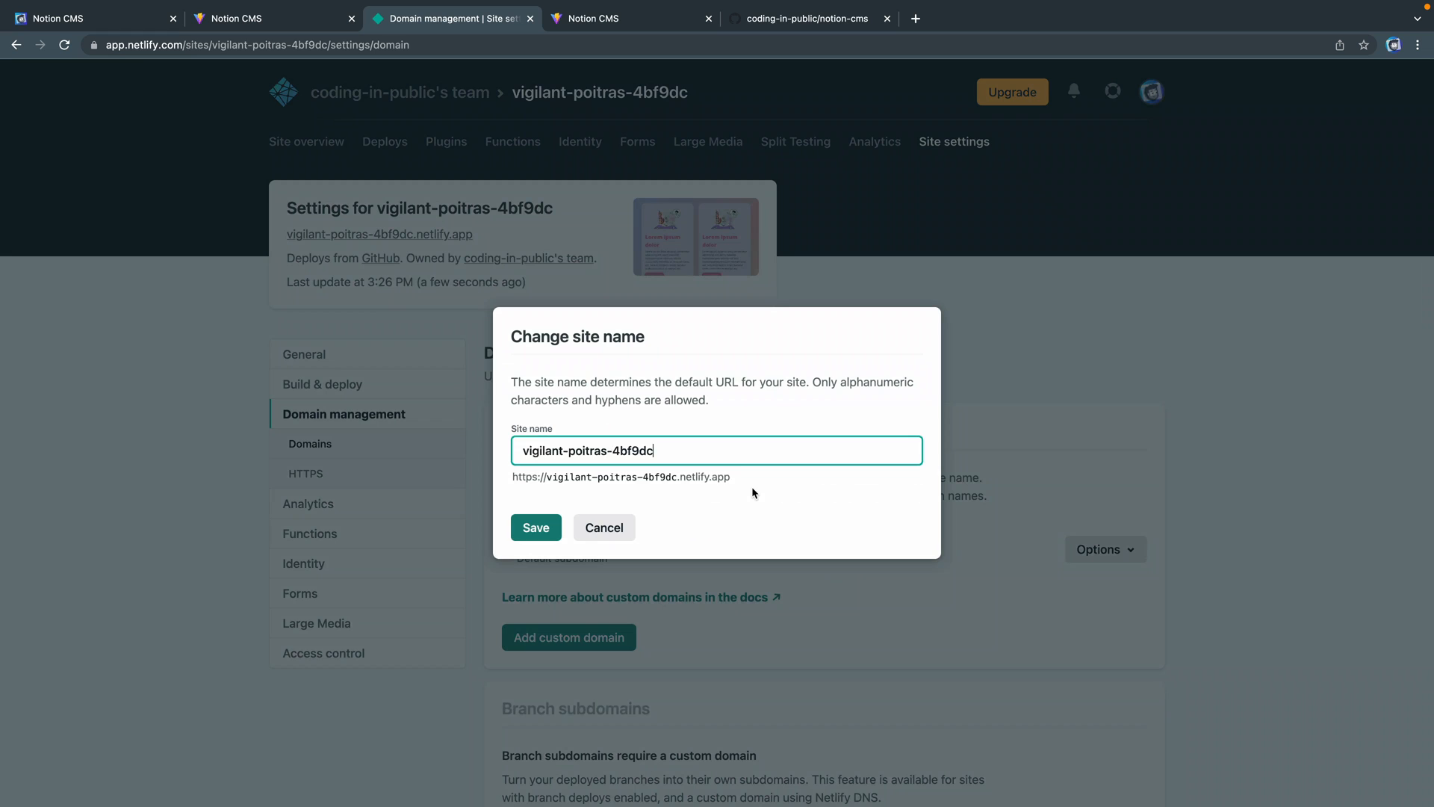
pyautogui.write('notion-c')
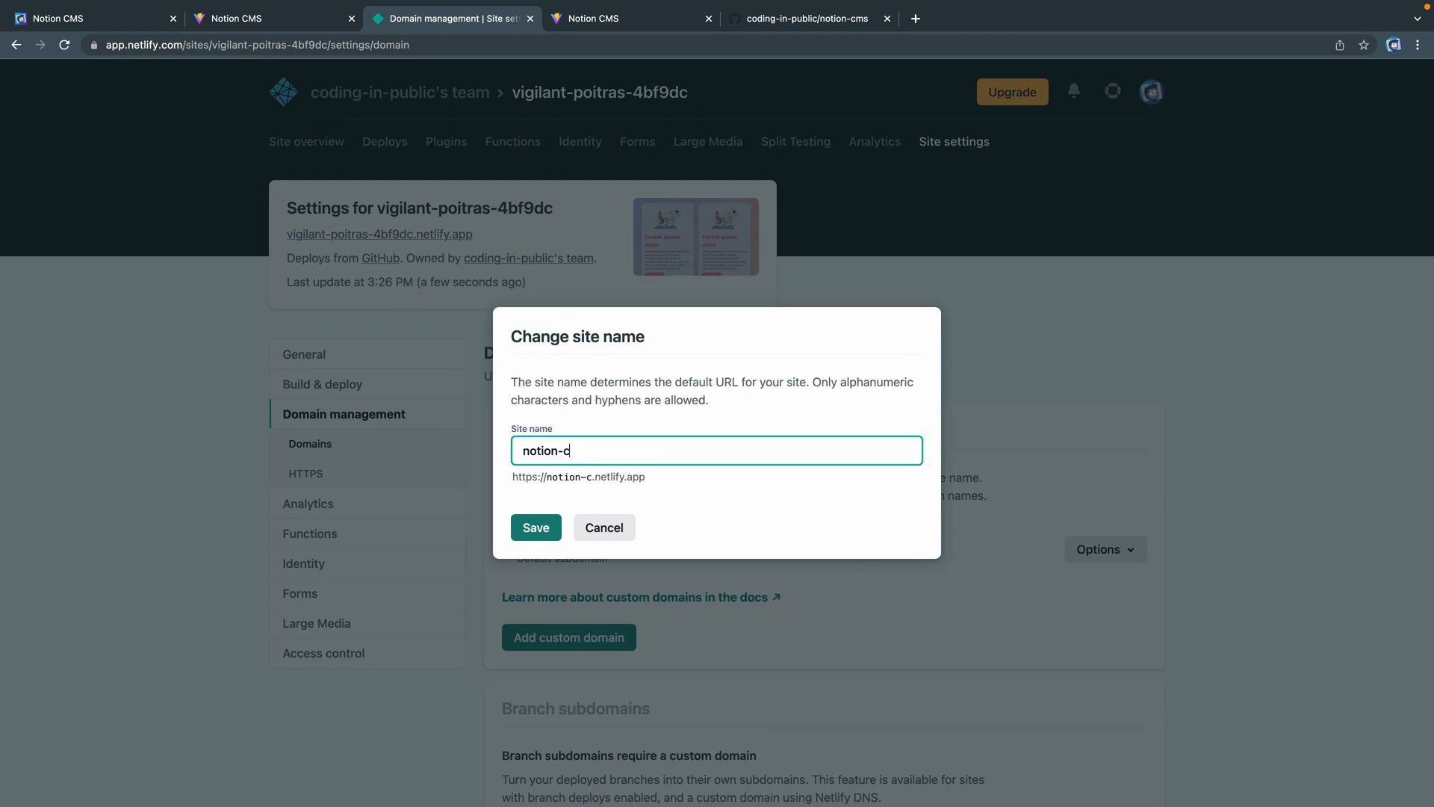
pyautogui.write('ms')
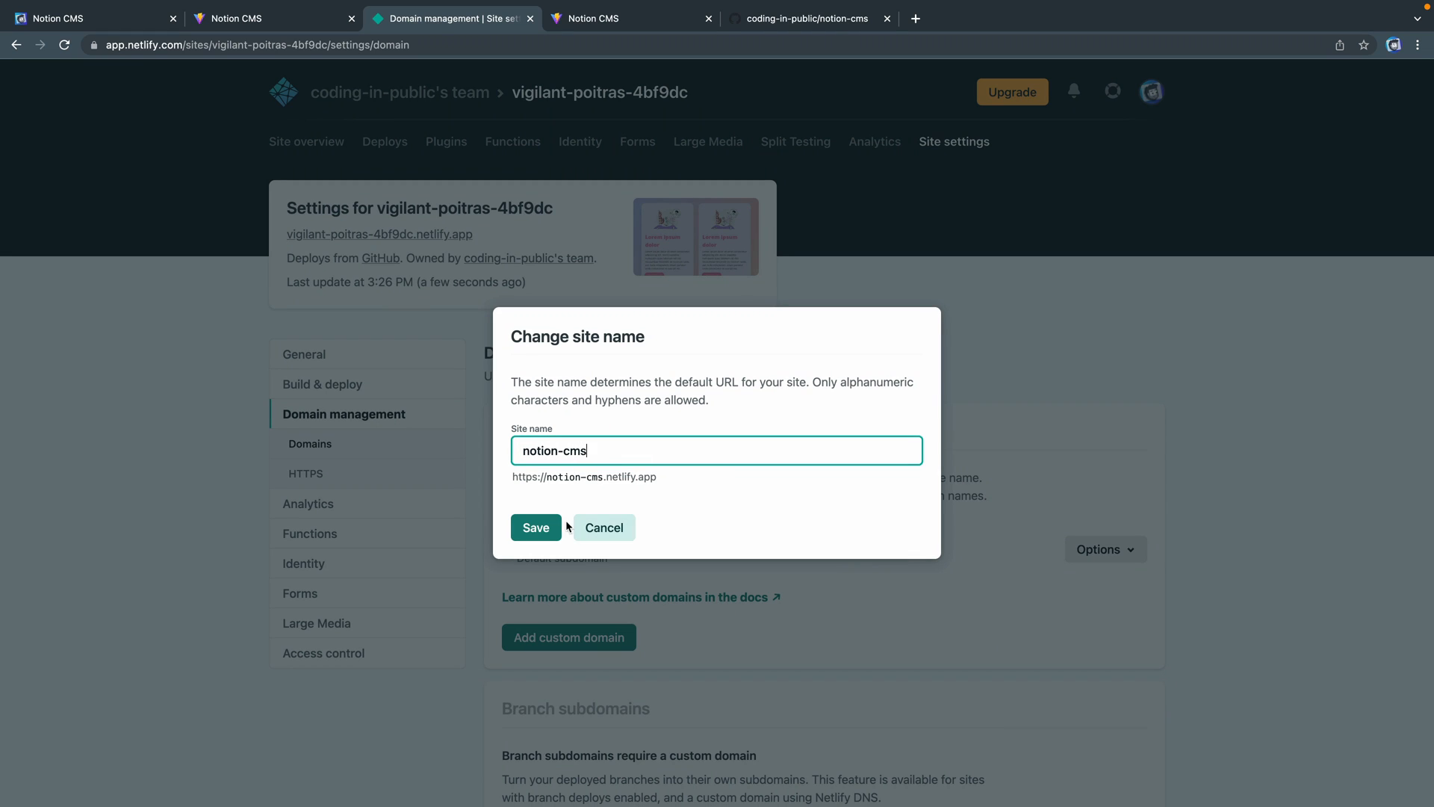
pyautogui.click(535, 528)
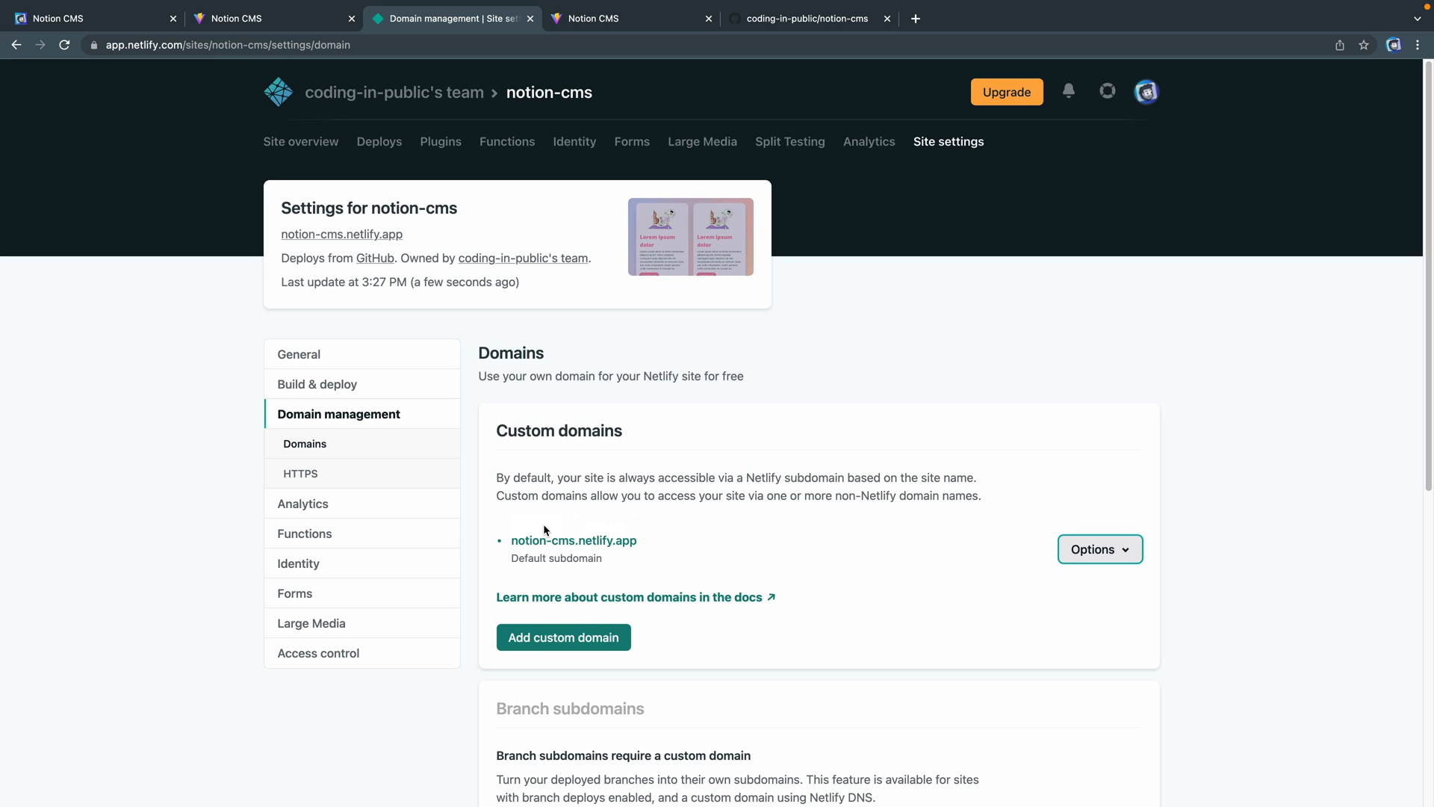